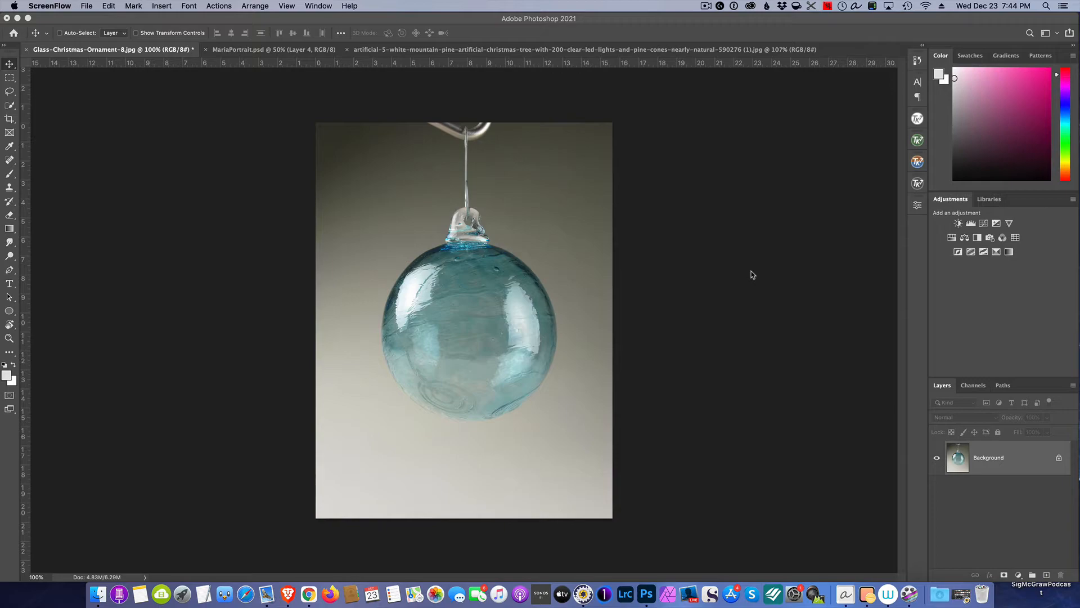
mouse_move(608, 238)
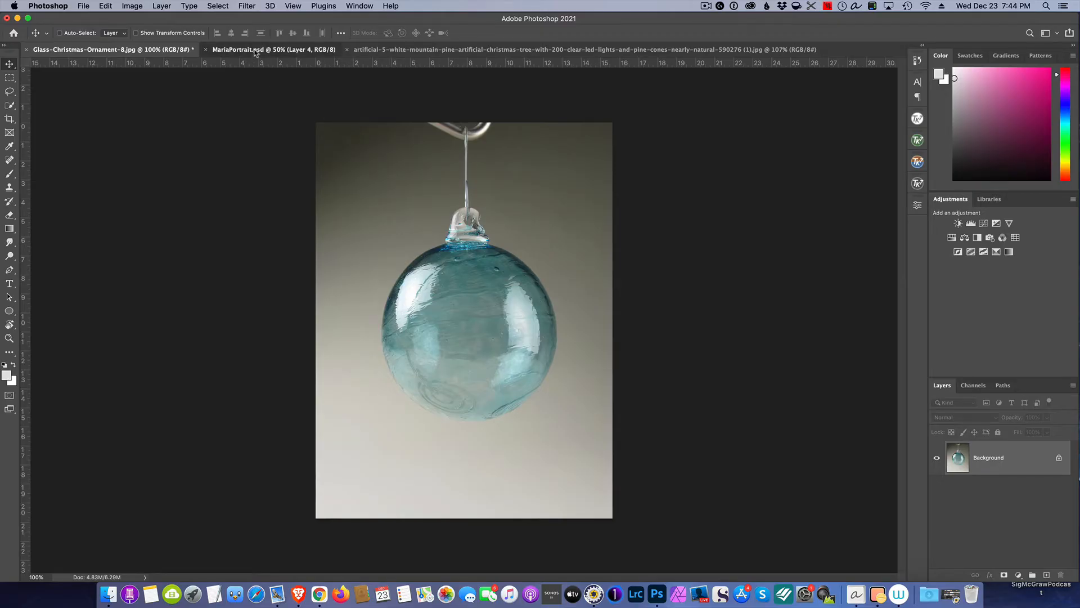
Glance at the portrait document, then use Select > Subject to select the ornament and its string.
left_click(273, 49)
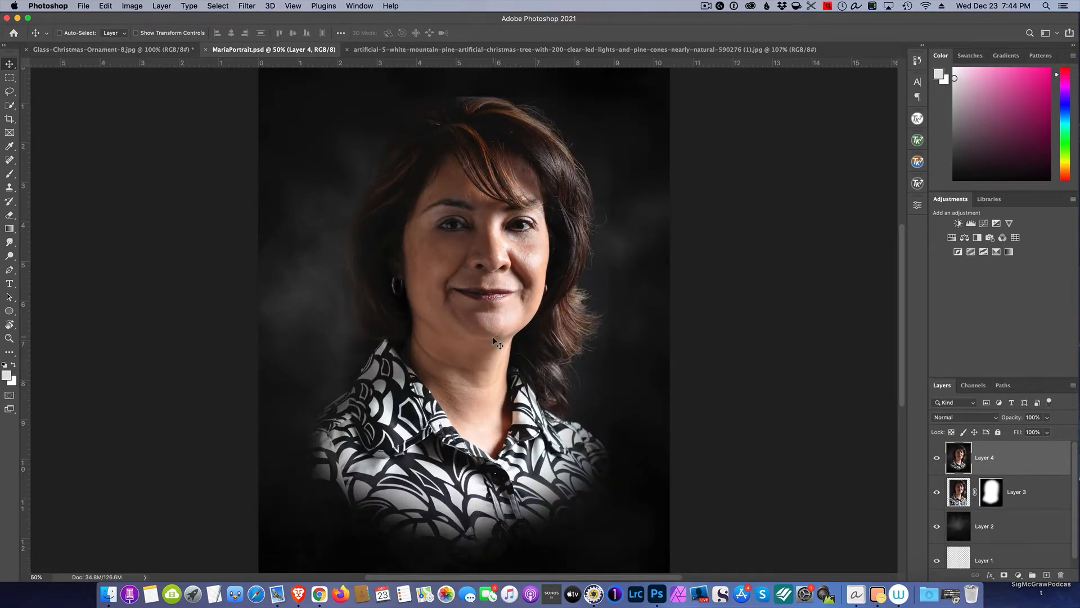
left_click(111, 48)
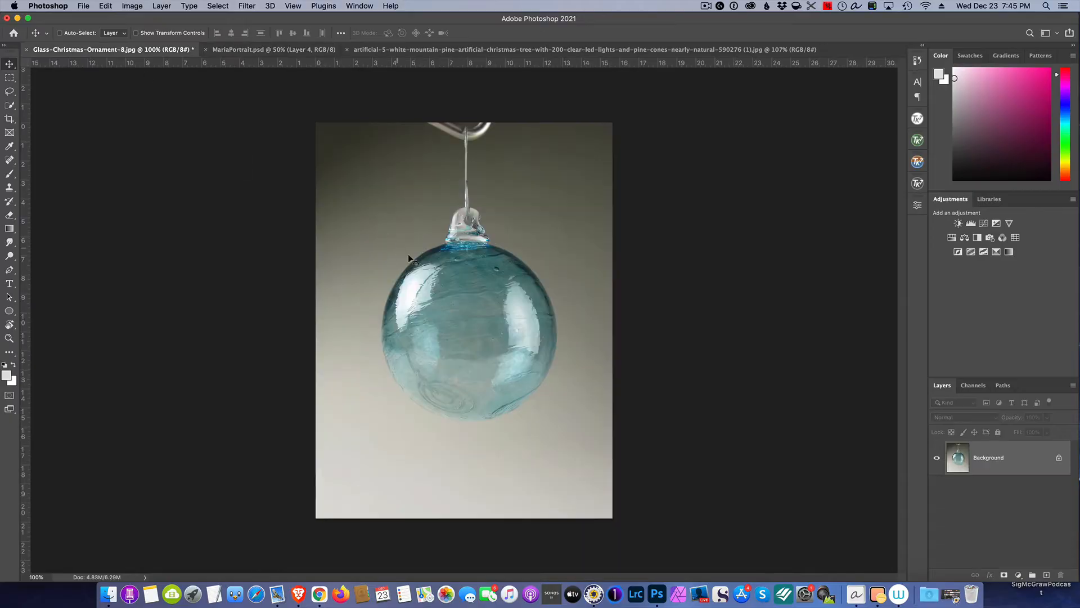
mouse_move(483, 283)
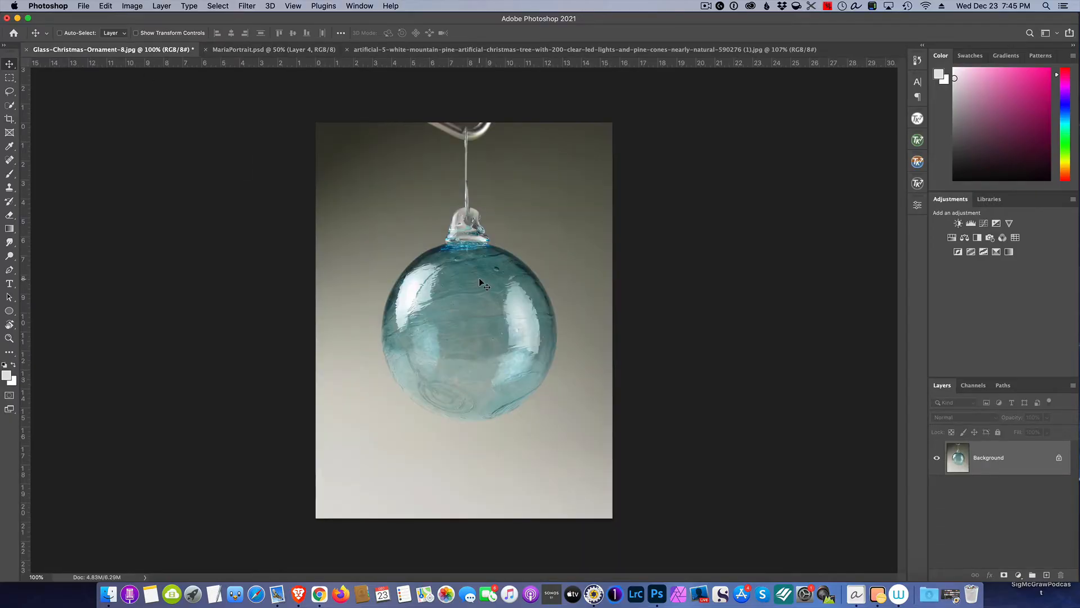
mouse_move(406, 283)
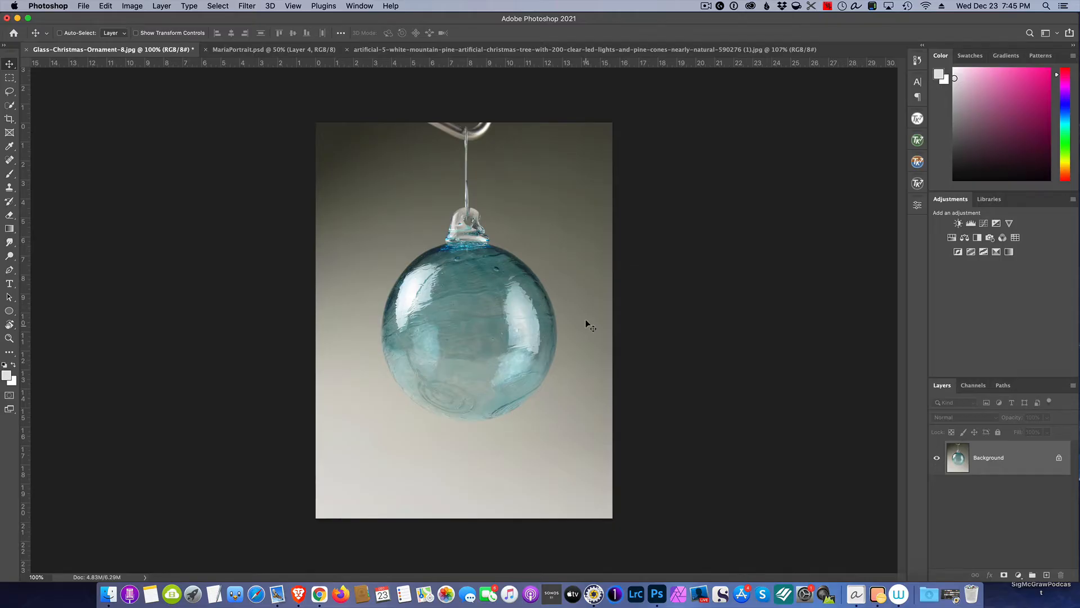
mouse_move(597, 140)
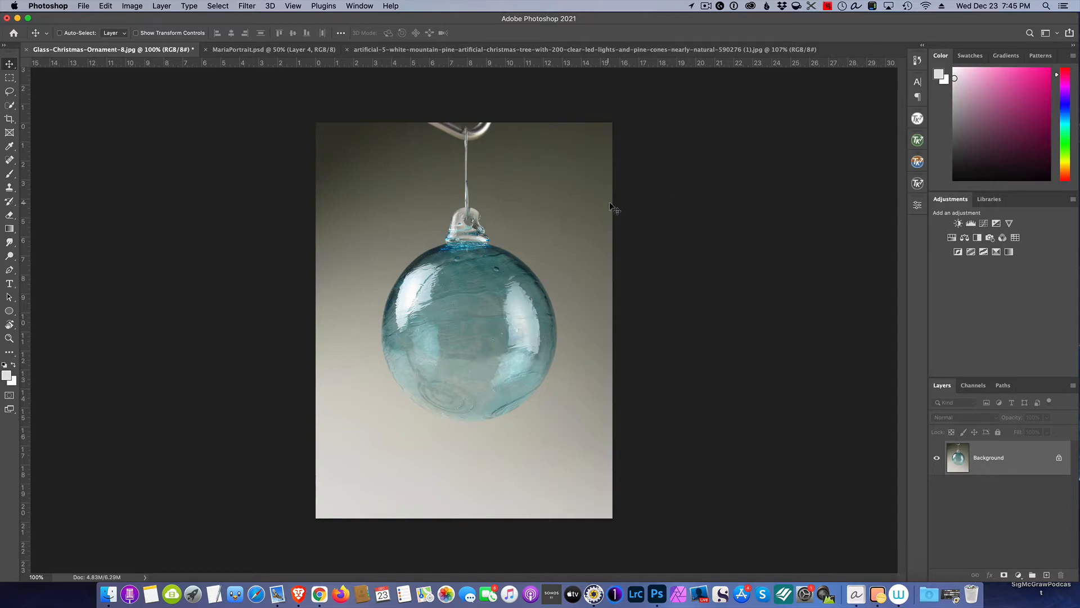
mouse_move(536, 212)
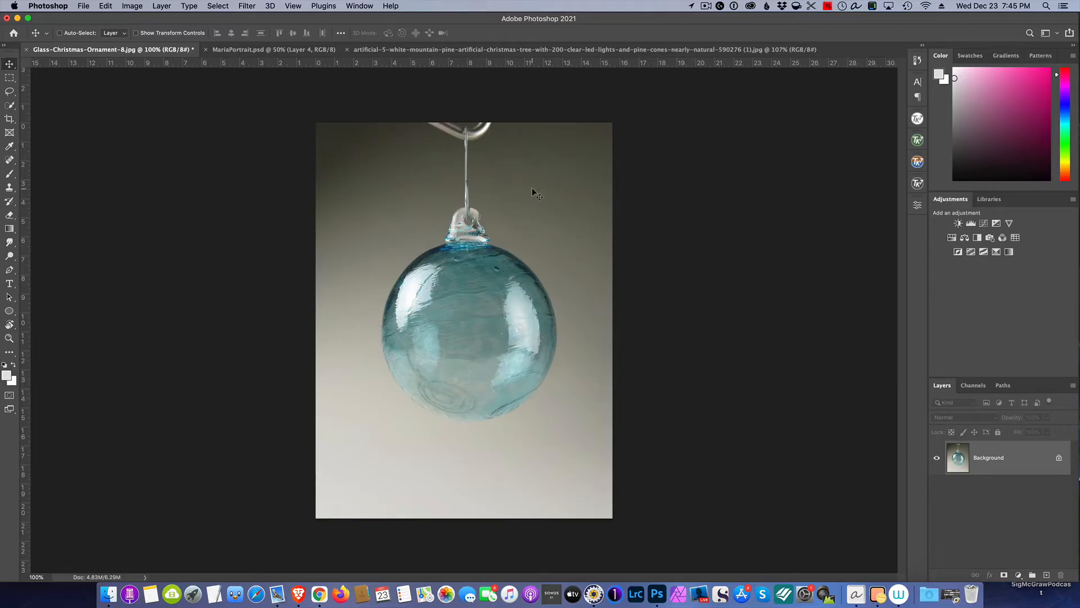
mouse_move(422, 140)
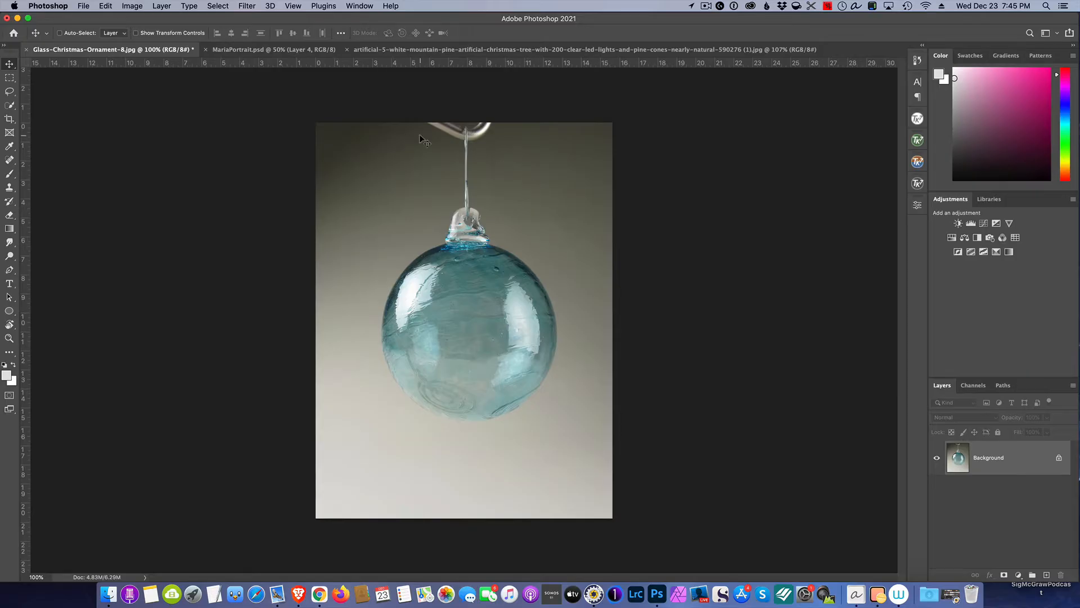
mouse_move(486, 115)
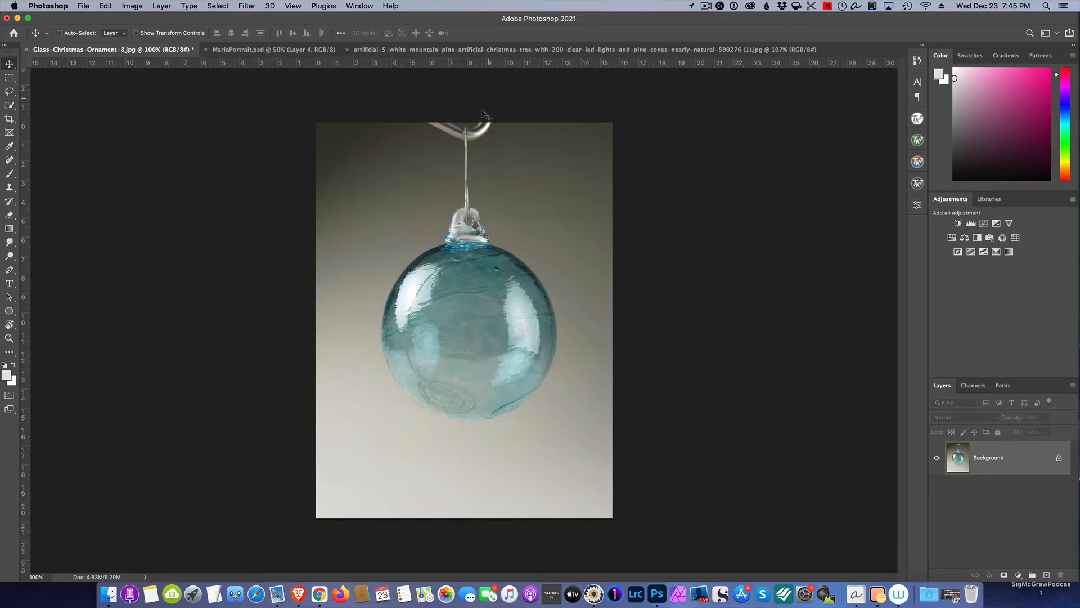
mouse_move(493, 343)
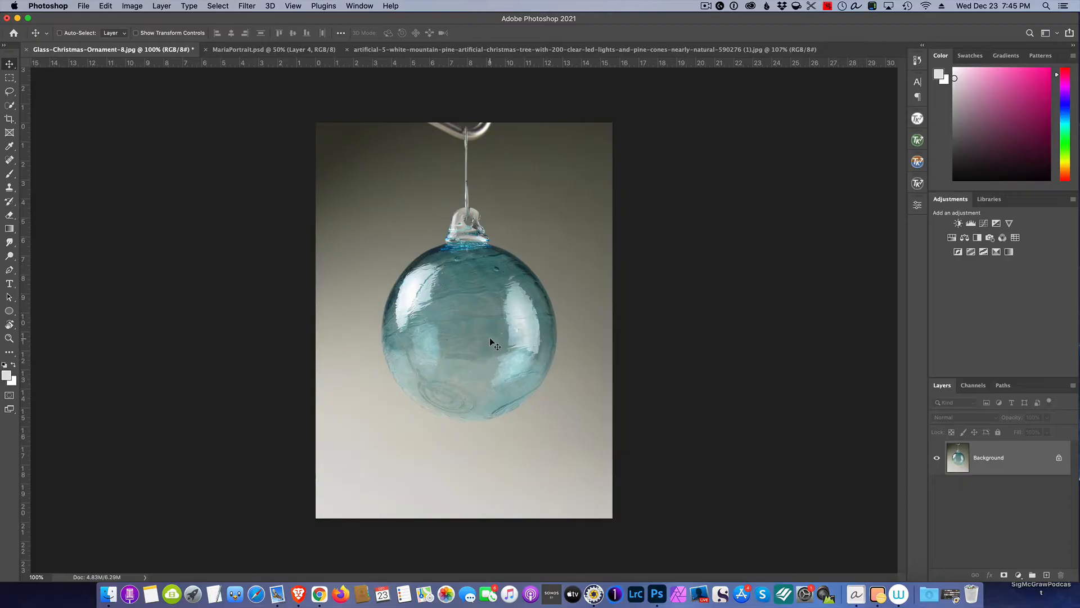
mouse_move(495, 369)
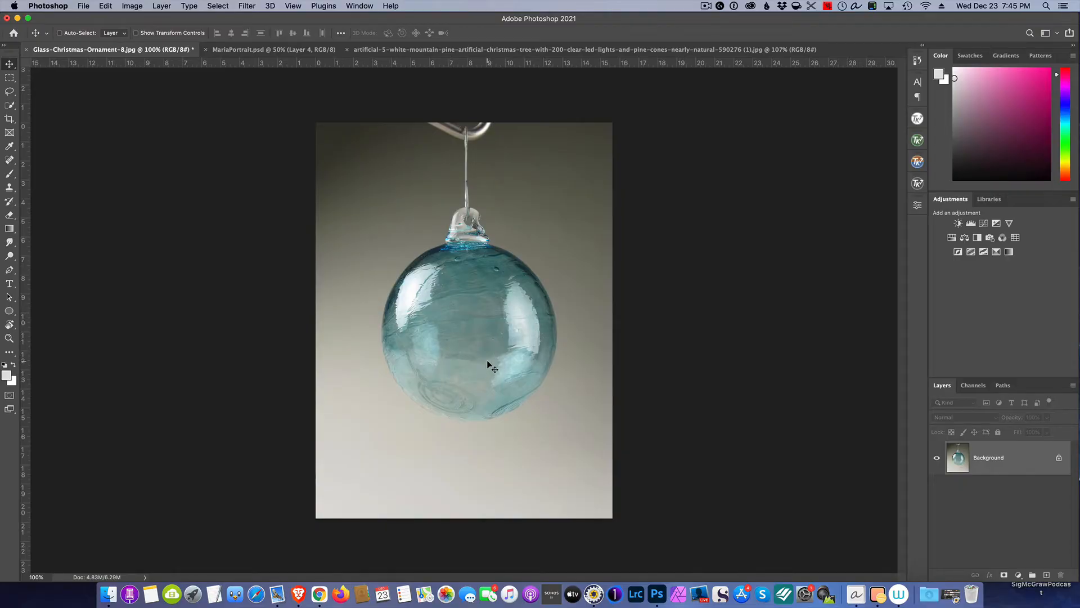
mouse_move(475, 337)
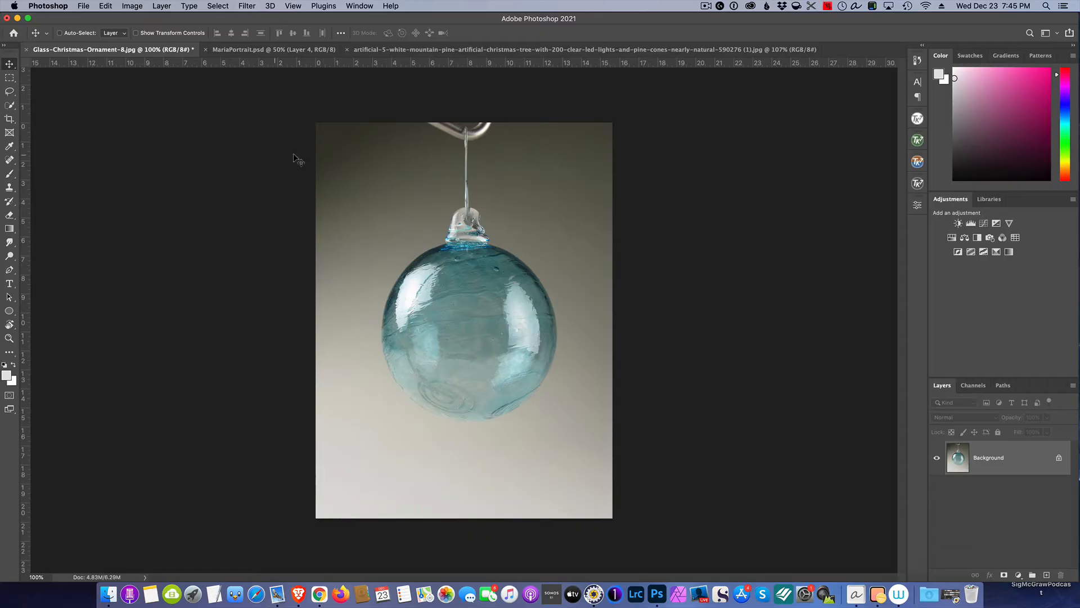
left_click(217, 6)
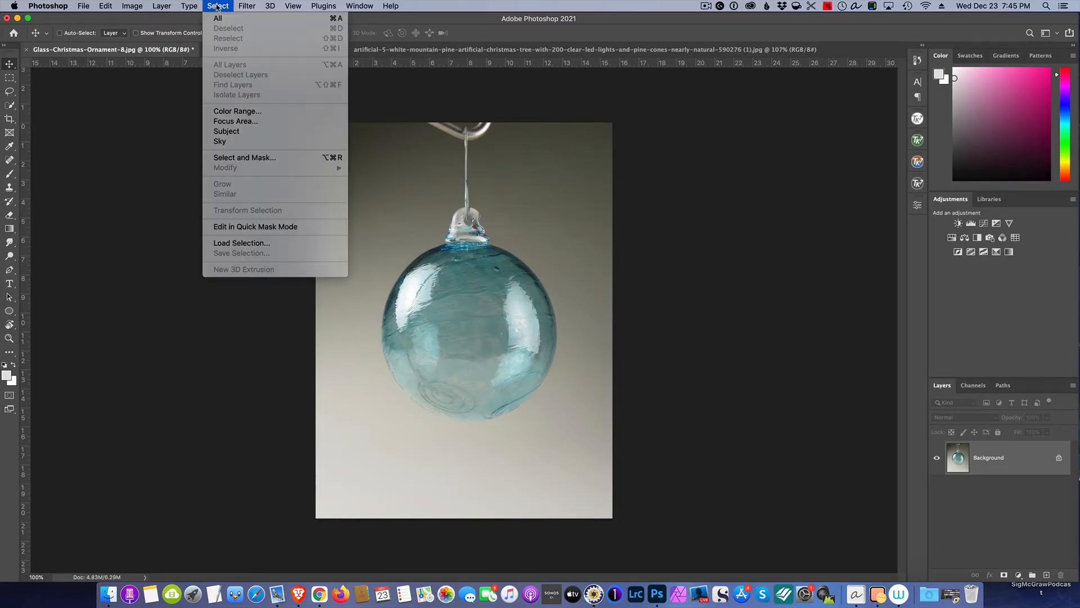
mouse_move(252, 130)
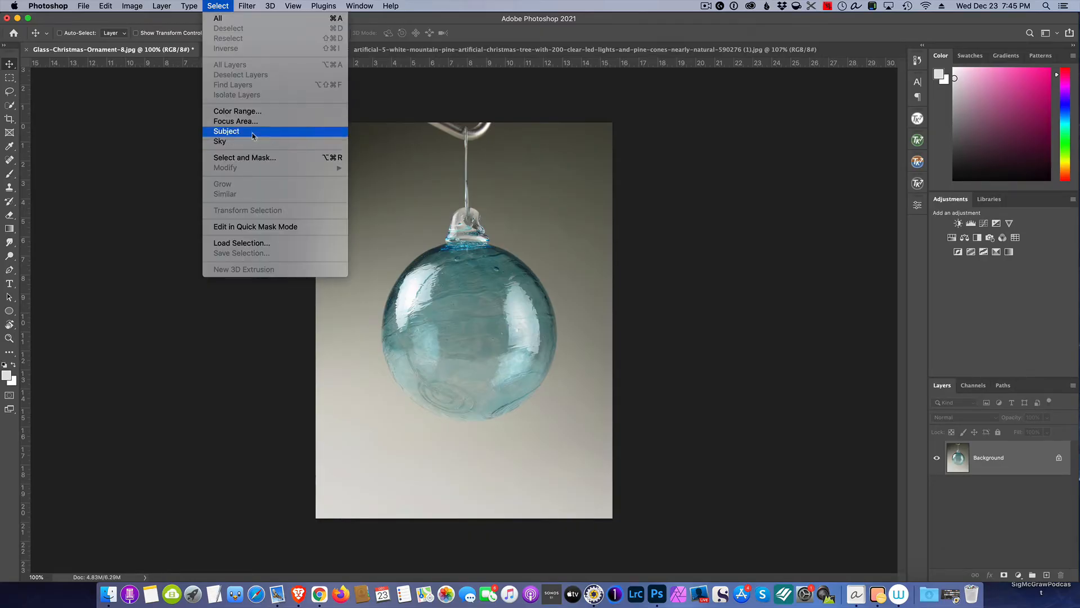
left_click(226, 131)
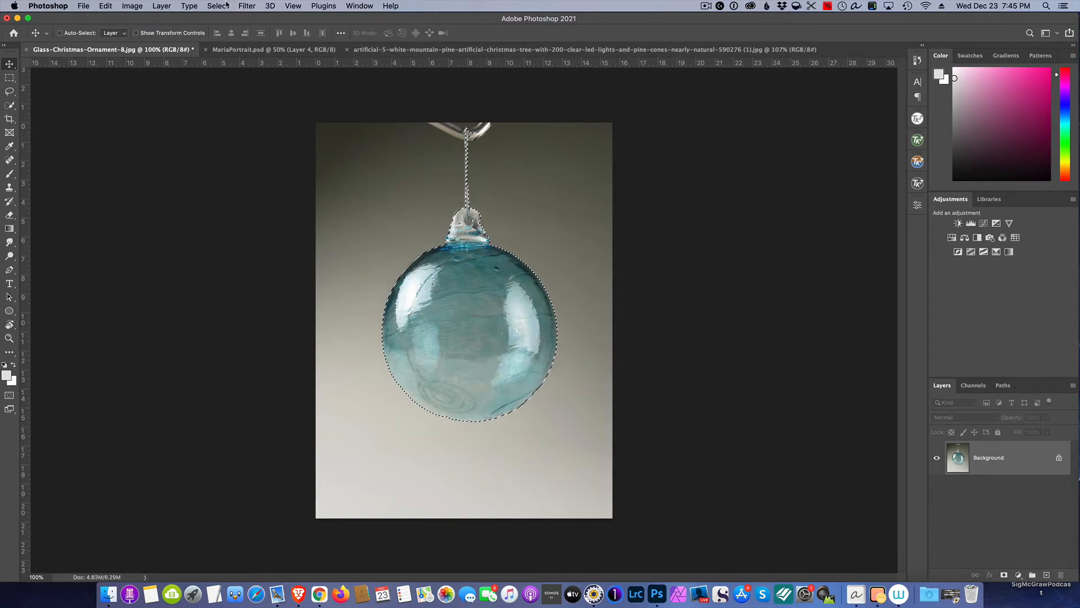
left_click(217, 5)
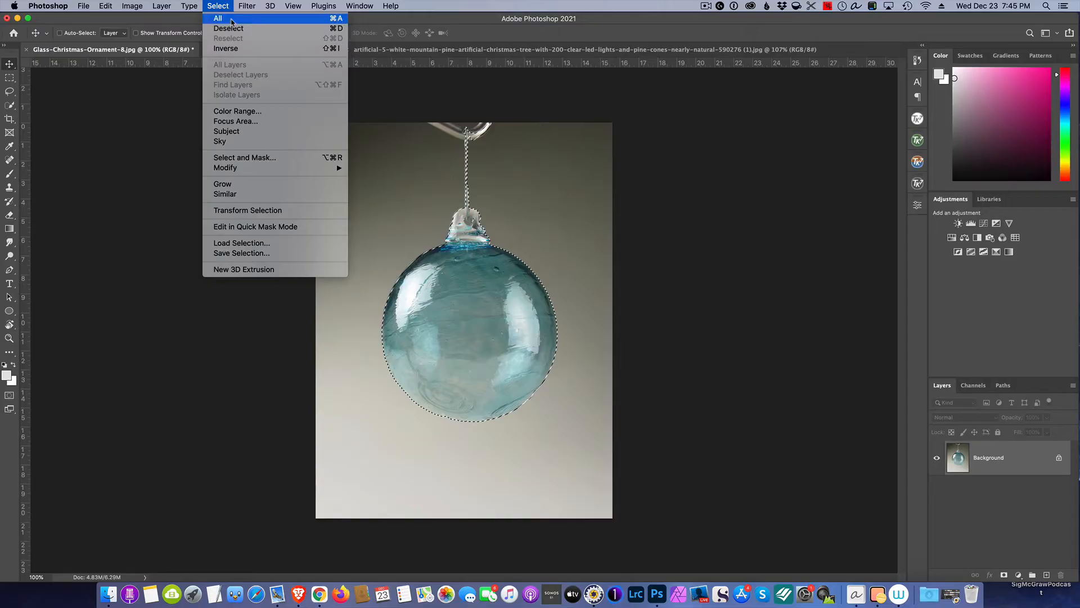
mouse_move(244, 158)
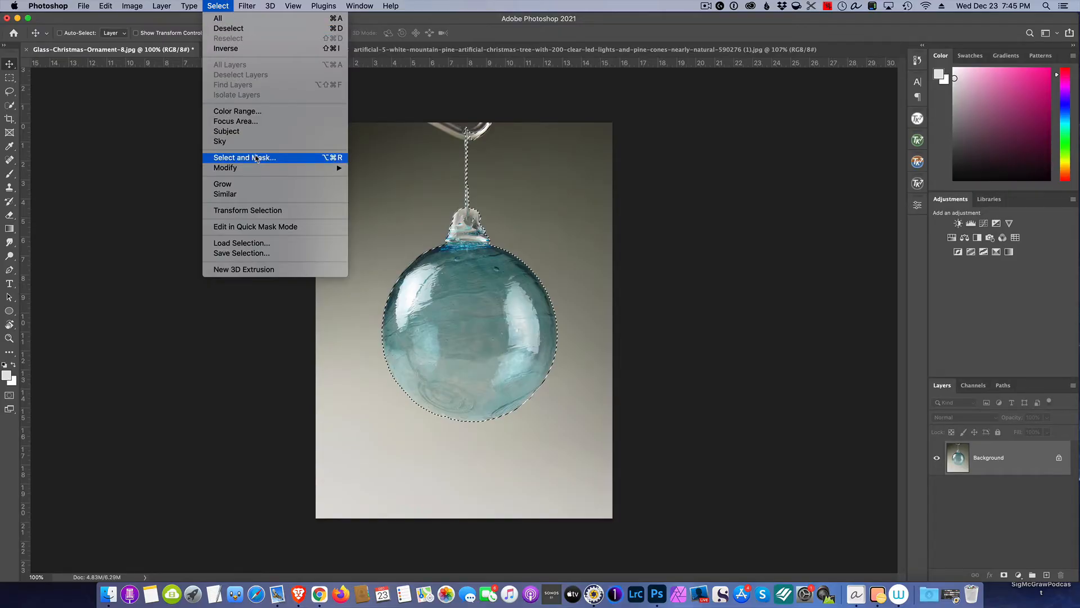
Enter Select and Mask and preview the ornament cut-out on white, then back on black.
left_click(244, 157)
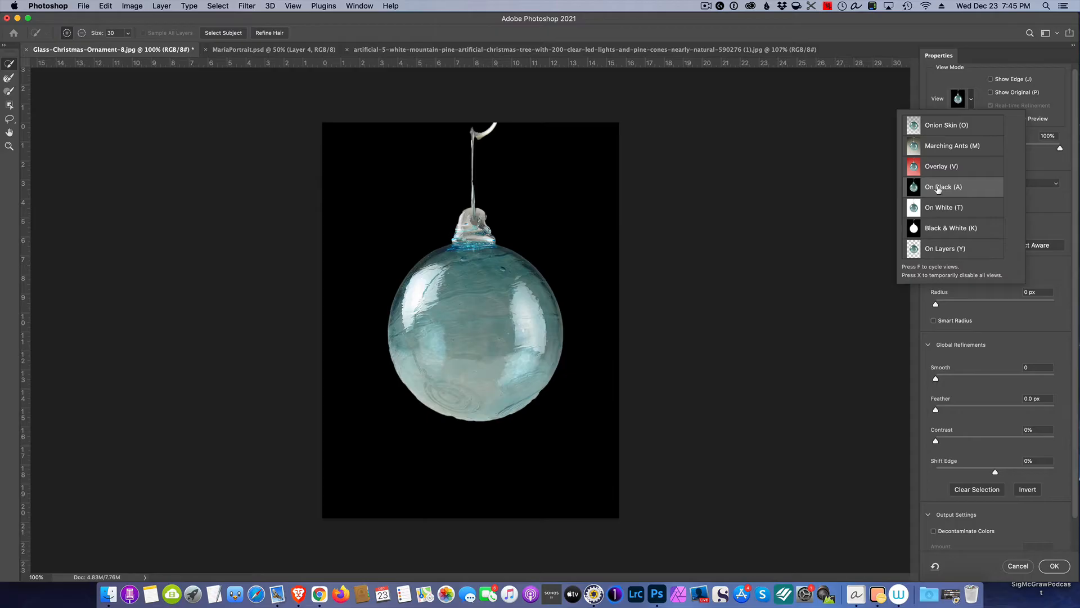
mouse_move(937, 125)
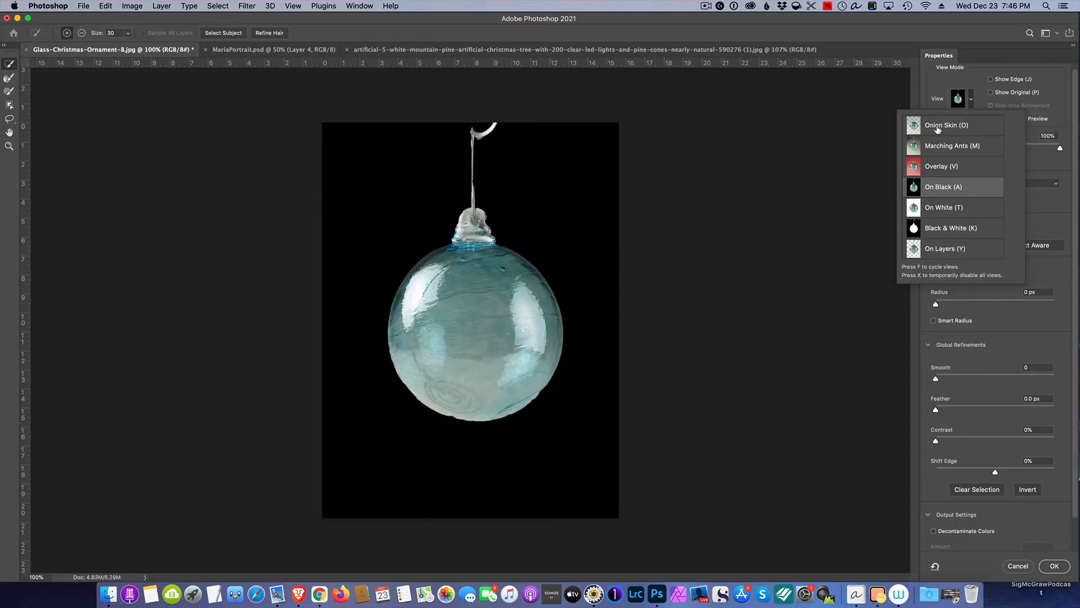
left_click(943, 207)
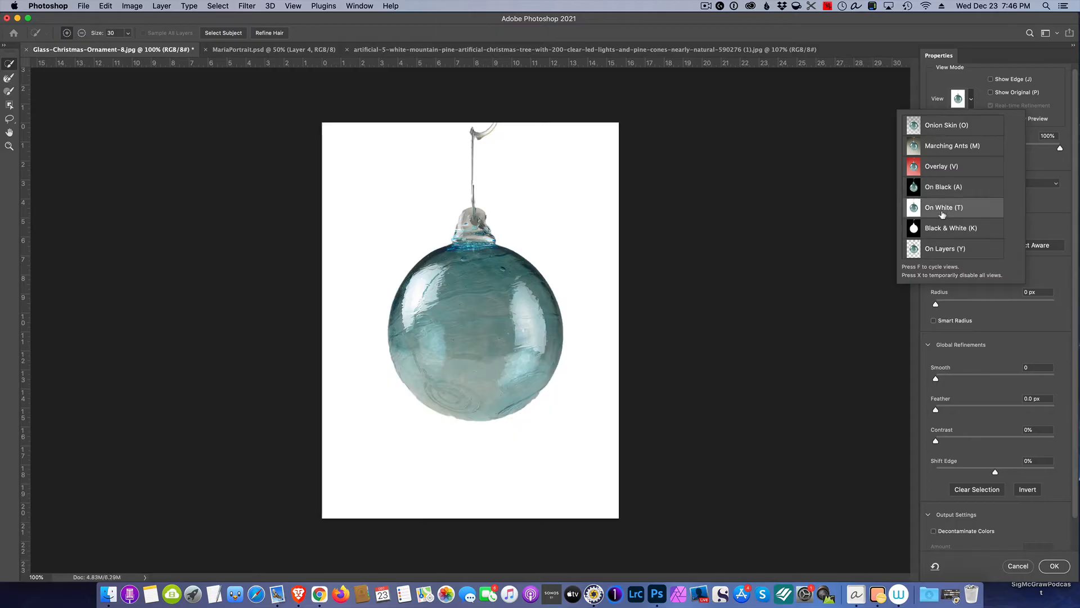
left_click(942, 186)
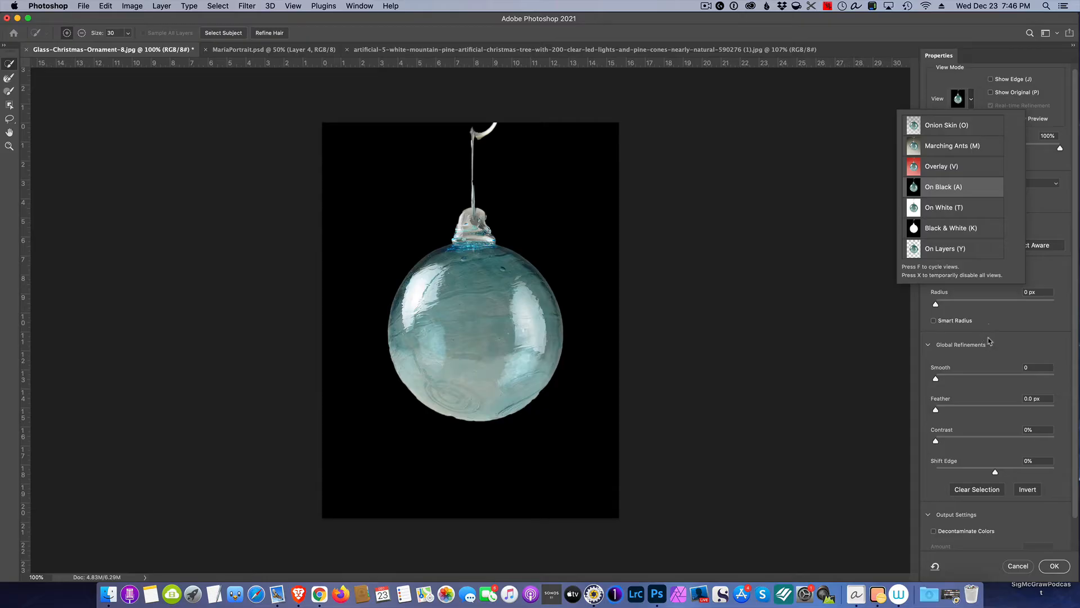
mouse_move(897, 146)
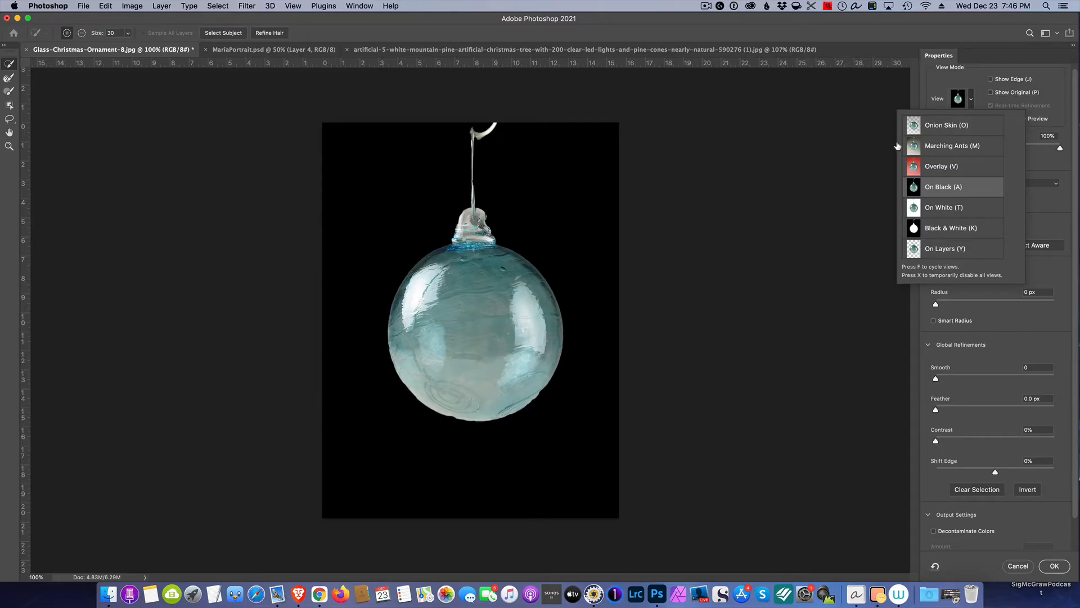
left_click(944, 187)
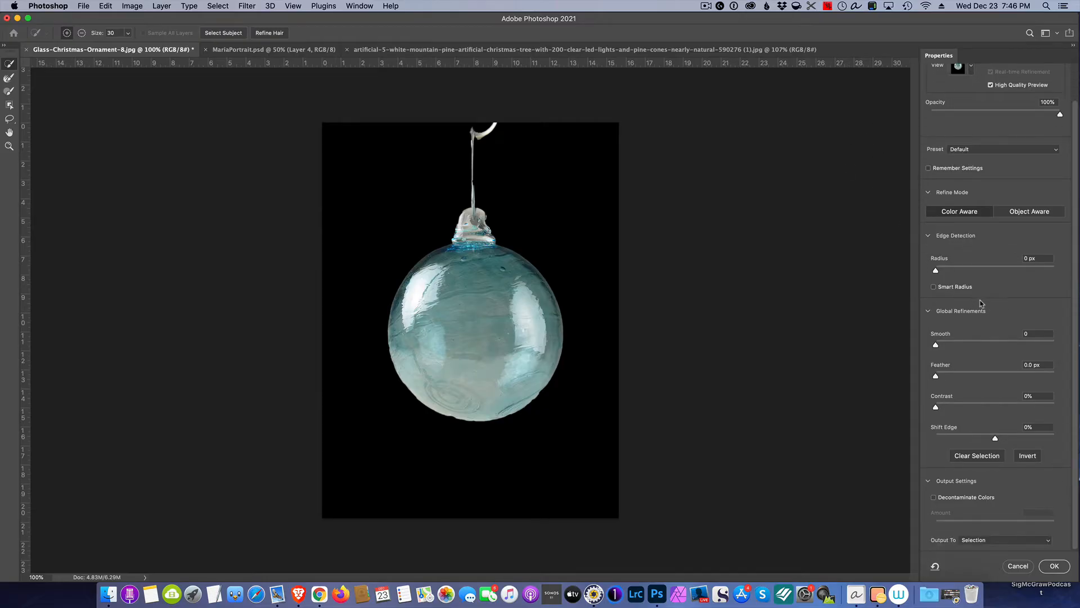
Toggle Smart Radius off again, enable Decontaminate Colors, and review the Output To setting.
left_click(933, 287)
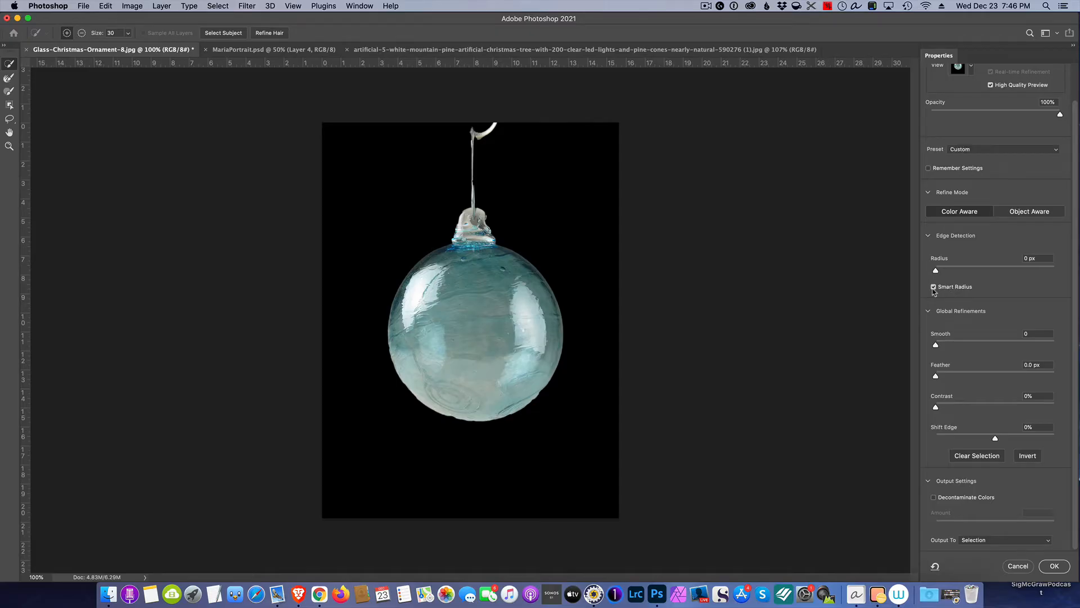
left_click(934, 287)
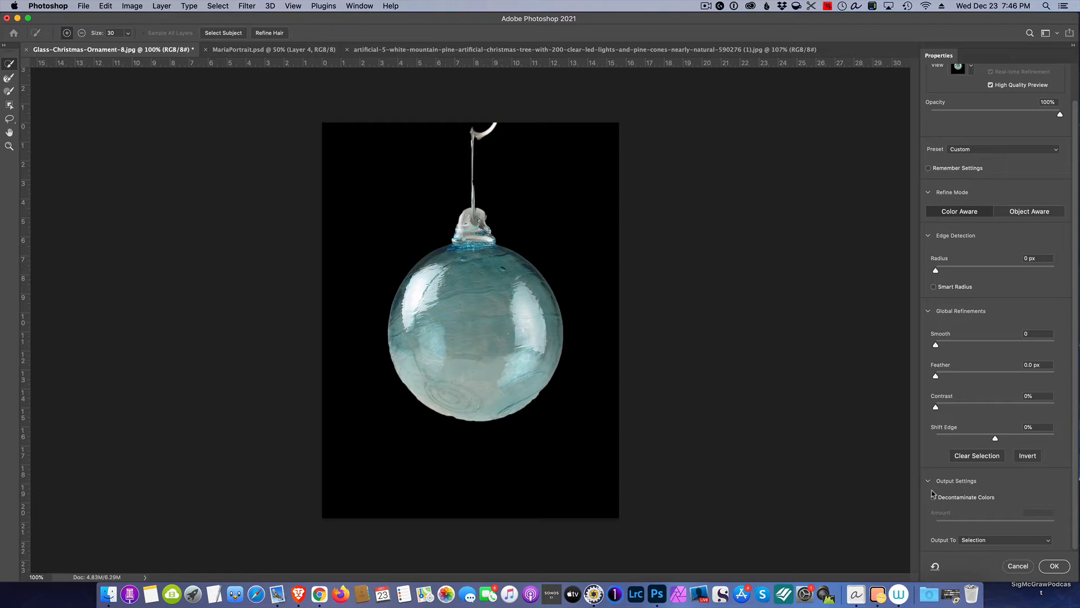
left_click(933, 496)
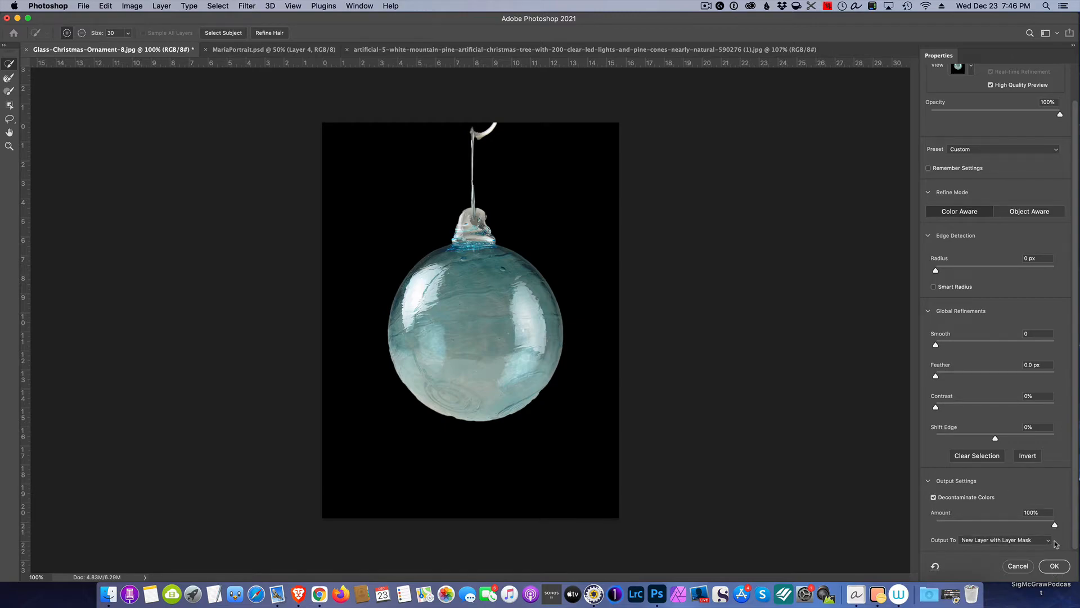
left_click(1003, 539)
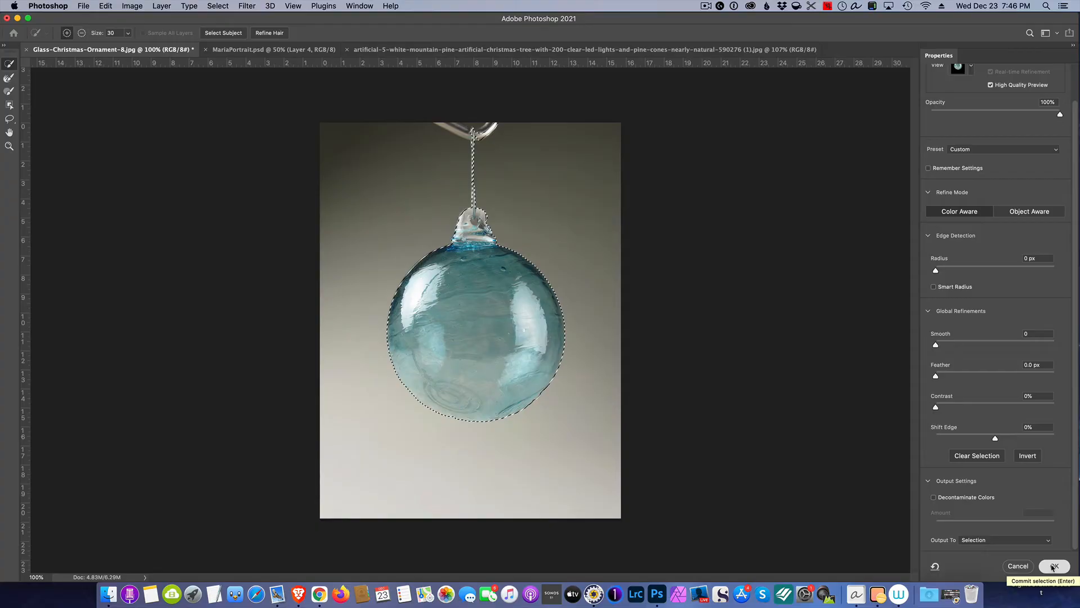
Commit the refined selection and save it as a new channel named 'ball'.
left_click(1054, 566)
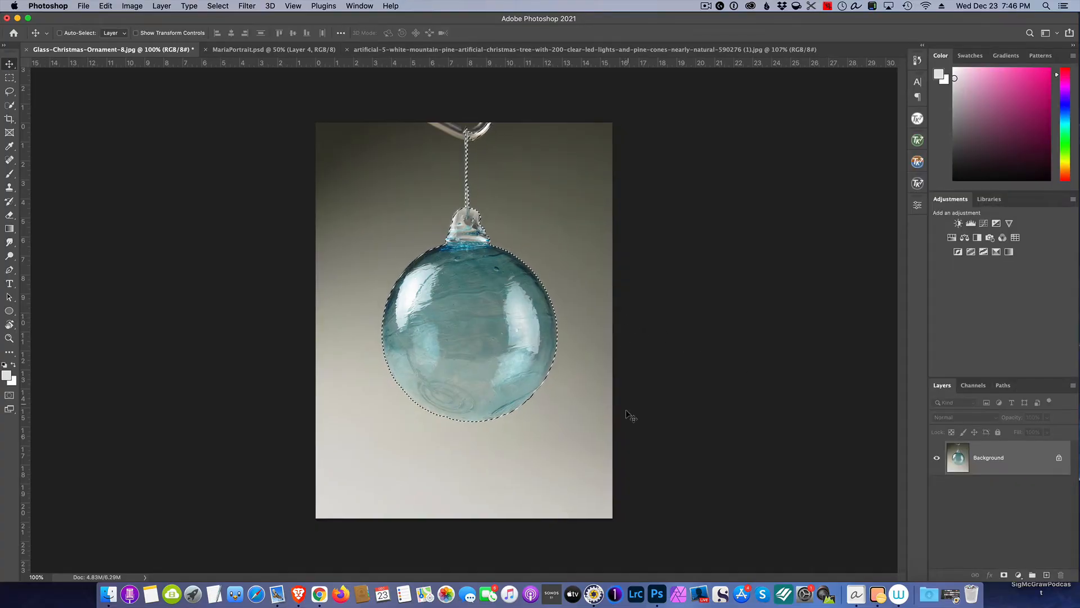
mouse_move(652, 384)
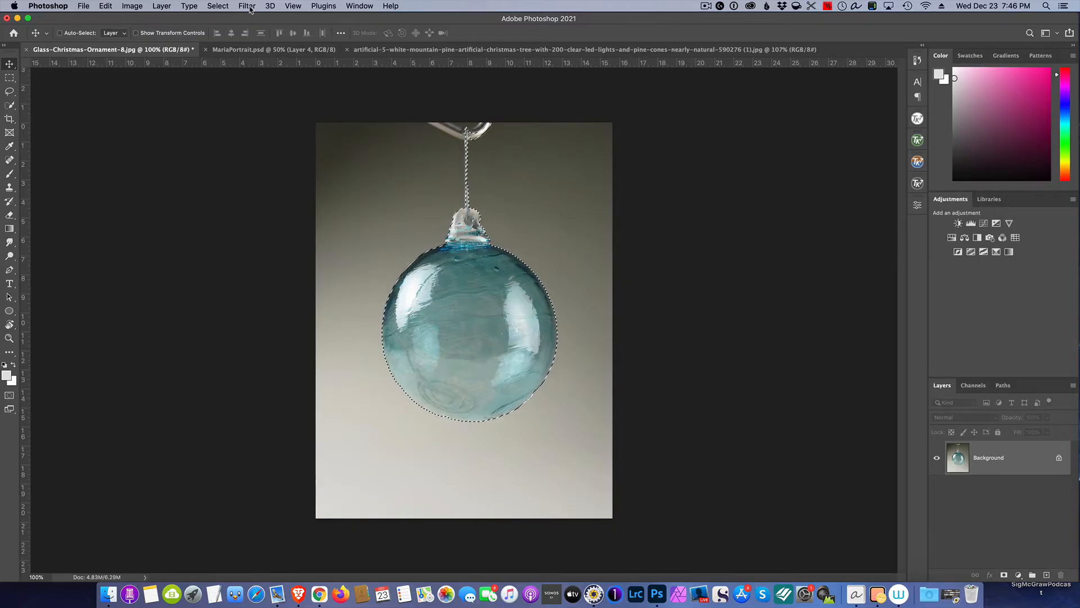
left_click(217, 6)
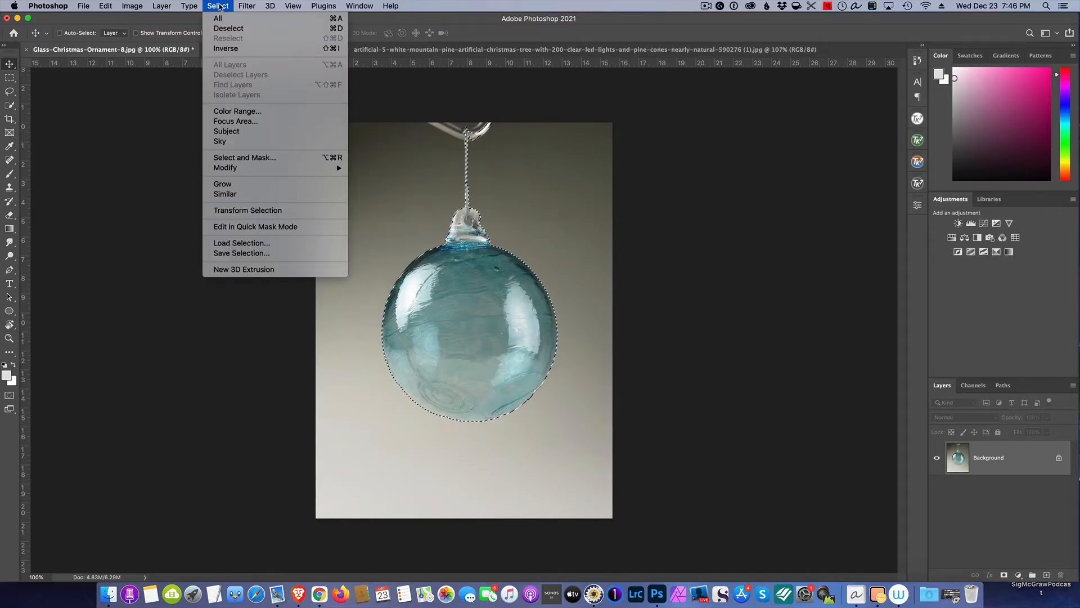
mouse_move(262, 180)
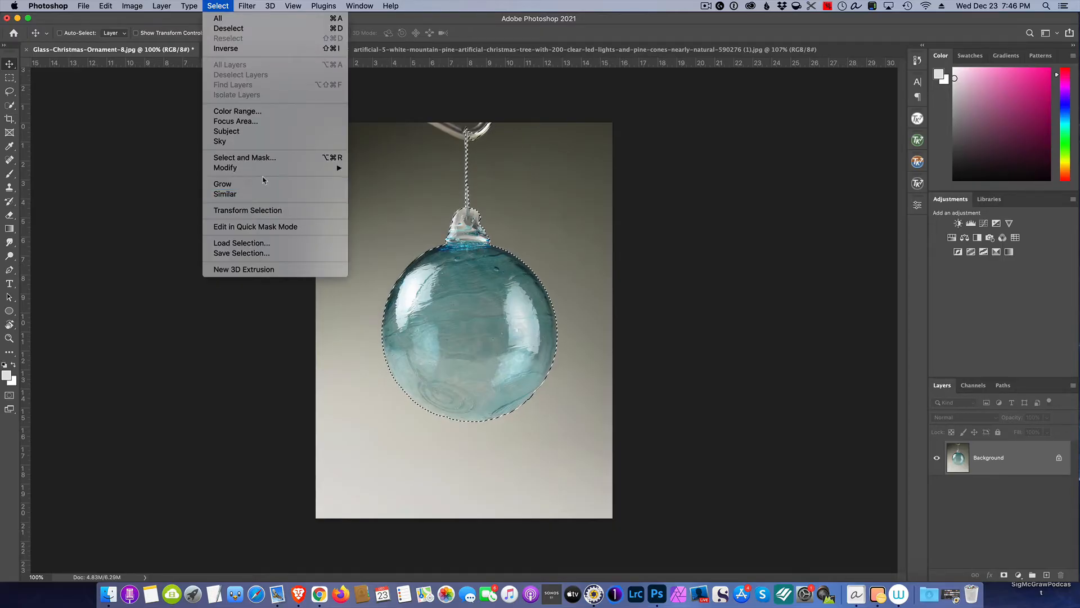
mouse_move(272, 243)
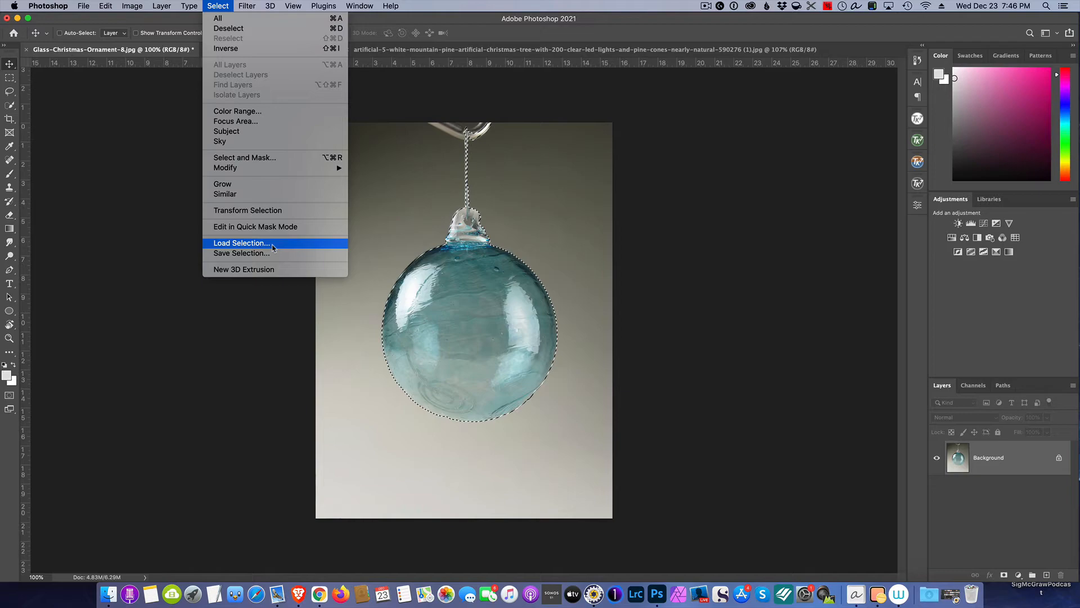
left_click(240, 253)
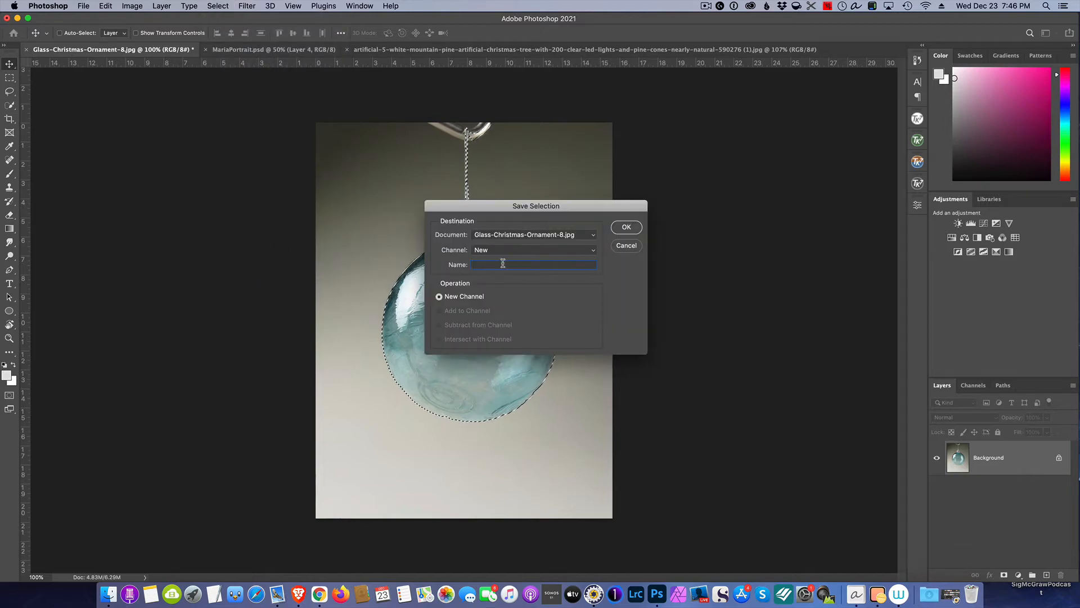
type("b")
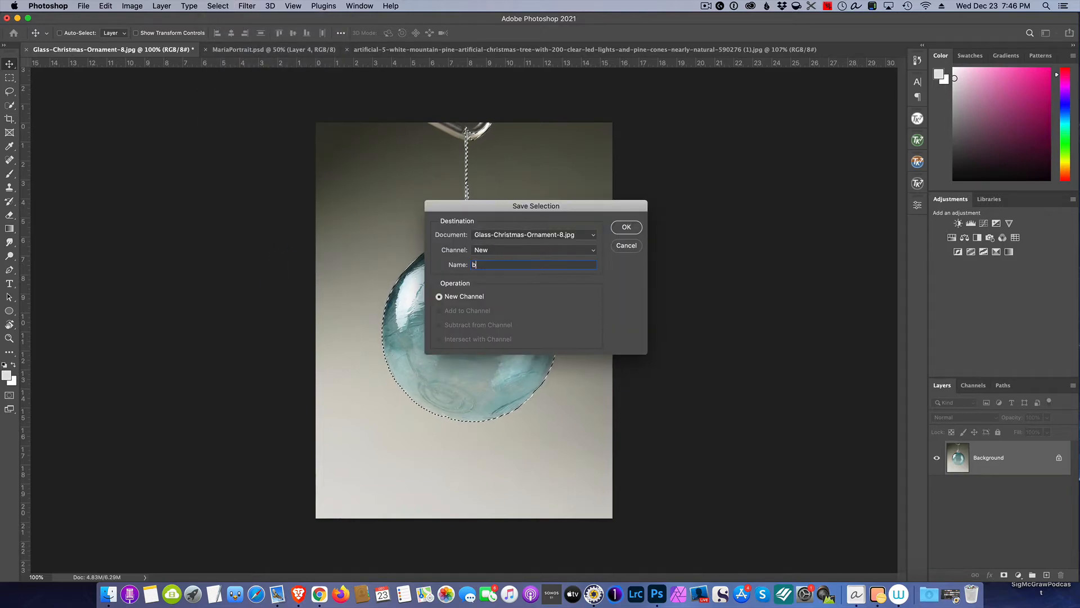
type("all")
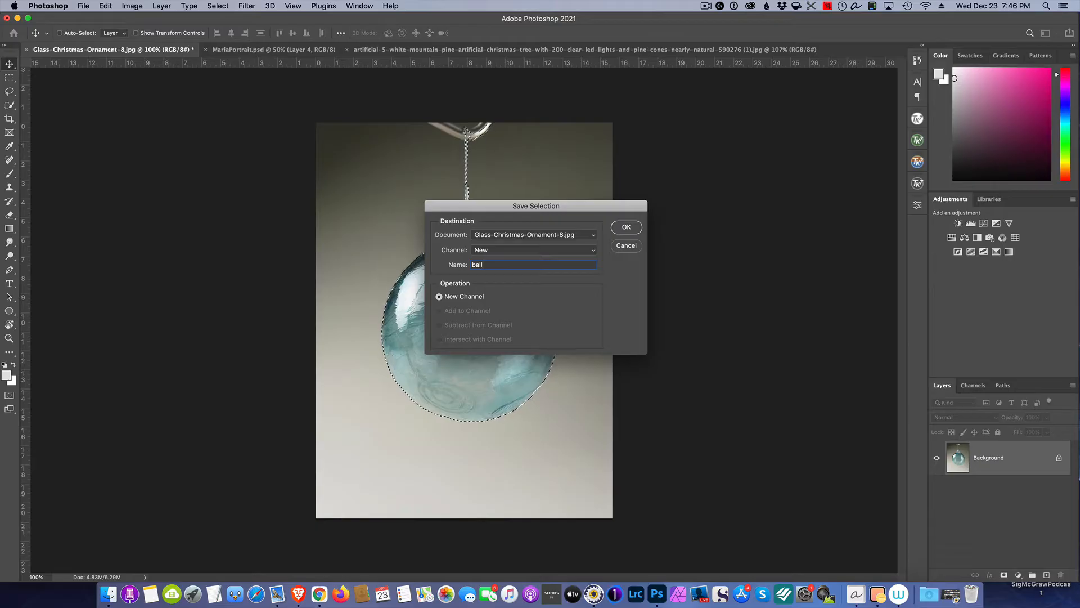
left_click(626, 227)
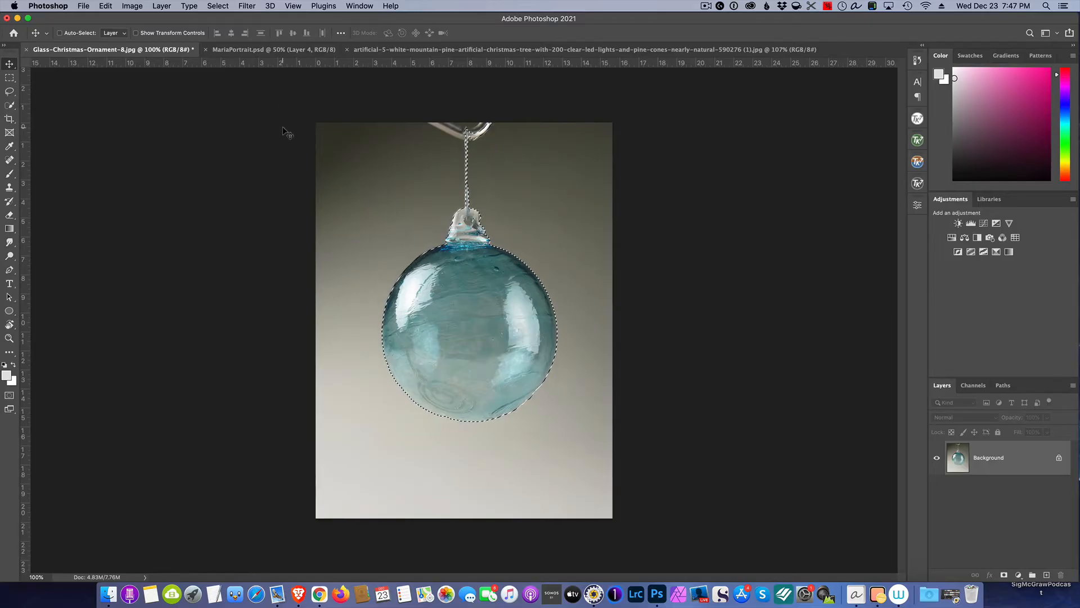
mouse_move(237, 49)
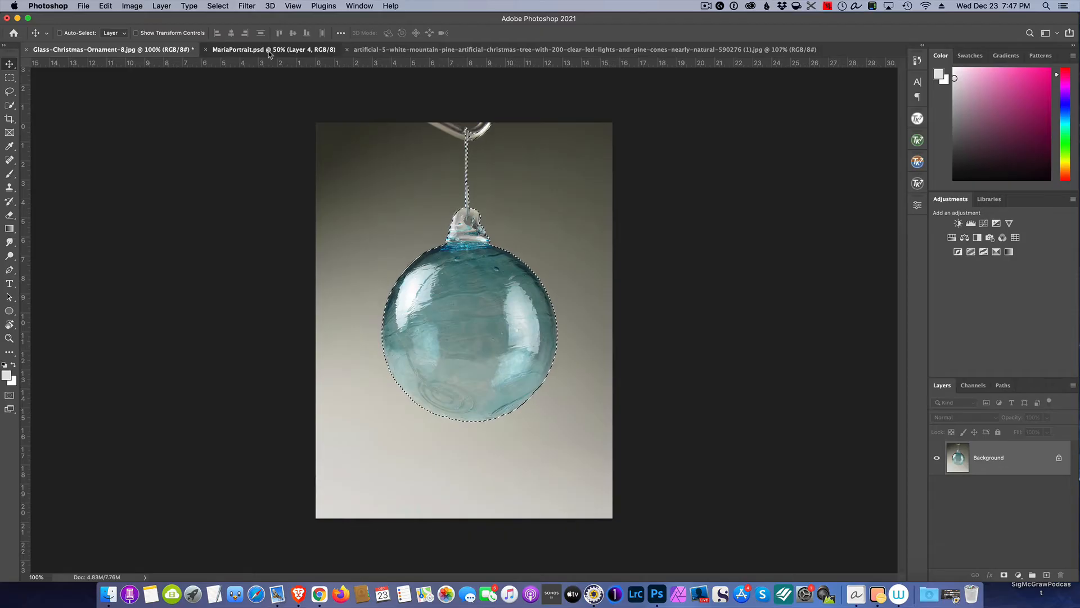
Select and copy the entire MariaPortrait image, then return to the ornament document.
left_click(273, 49)
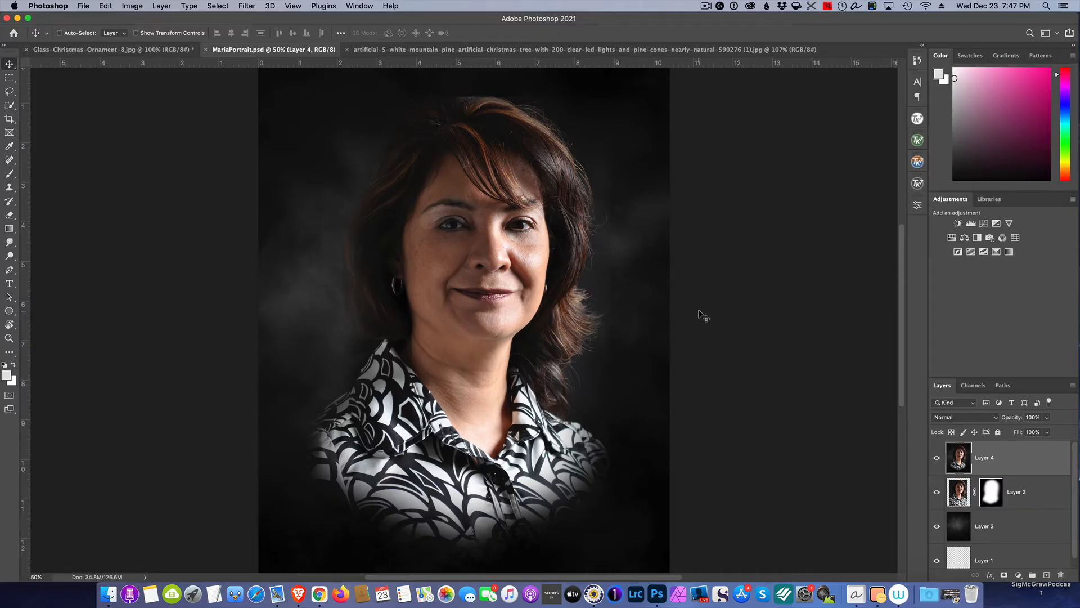
key("cmd+a")
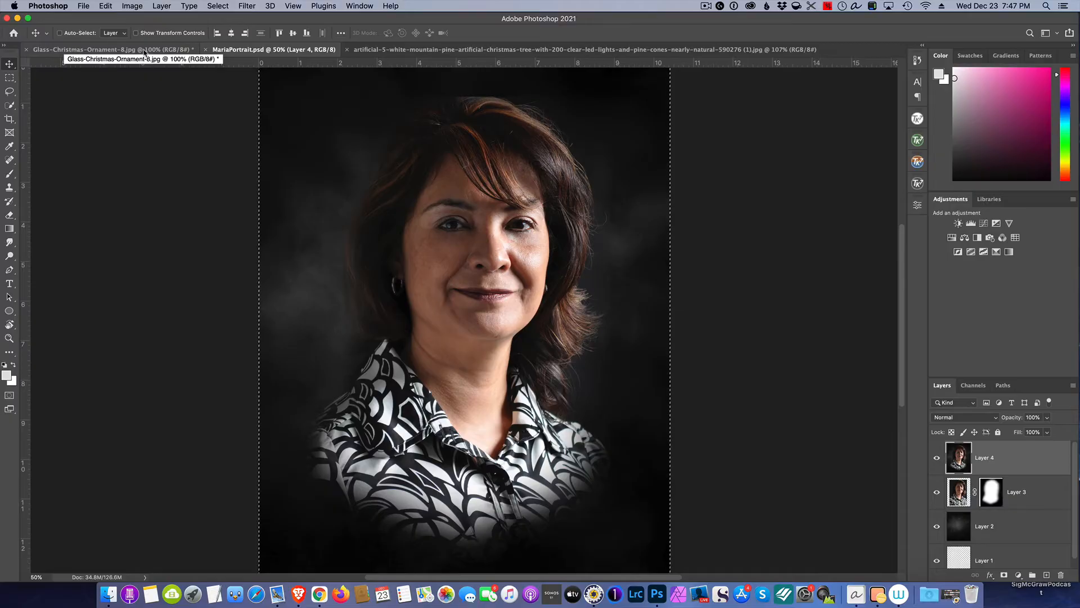
left_click(110, 49)
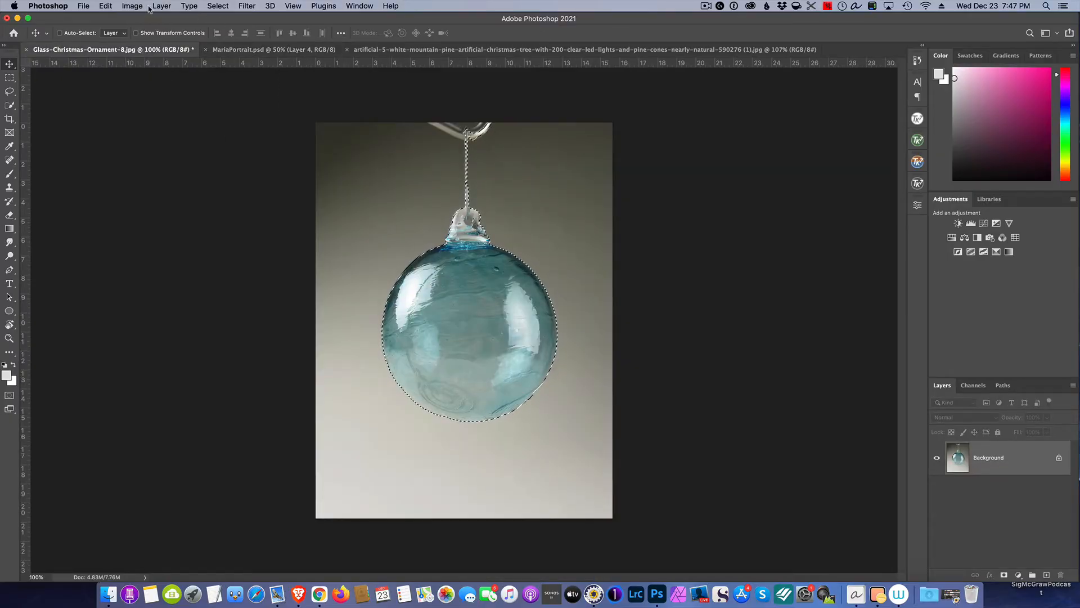
Paste the portrait into the ball selection with Edit > Paste Special > Paste Into.
left_click(105, 5)
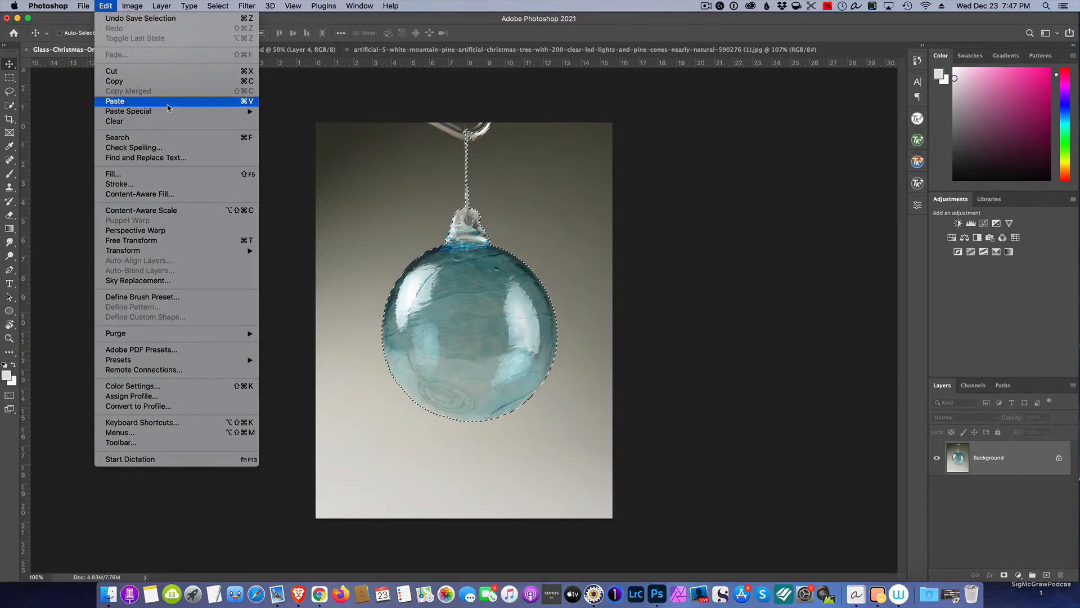
mouse_move(128, 111)
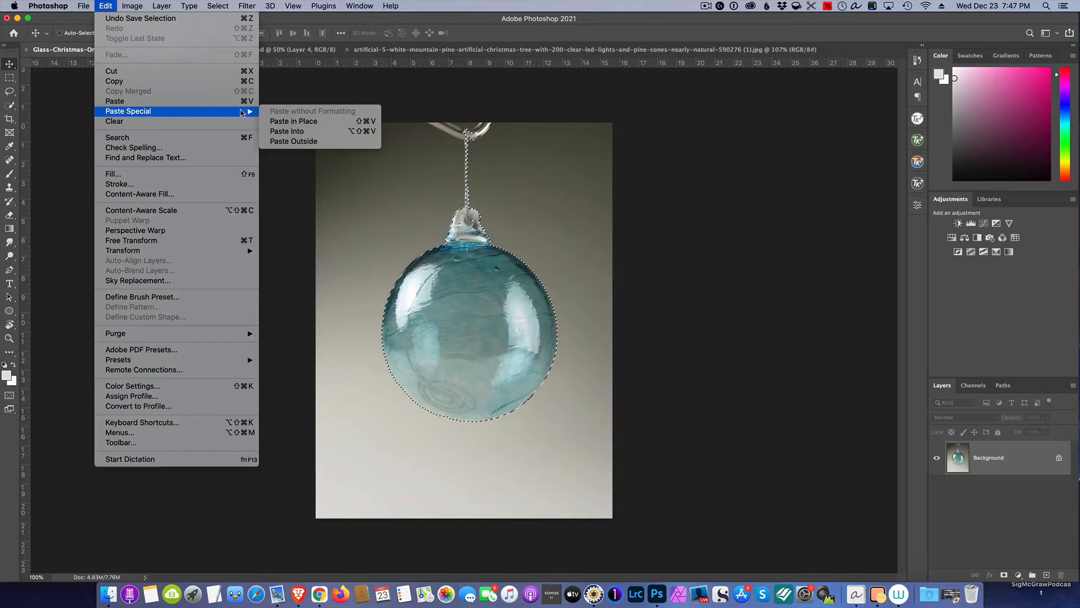
mouse_move(287, 130)
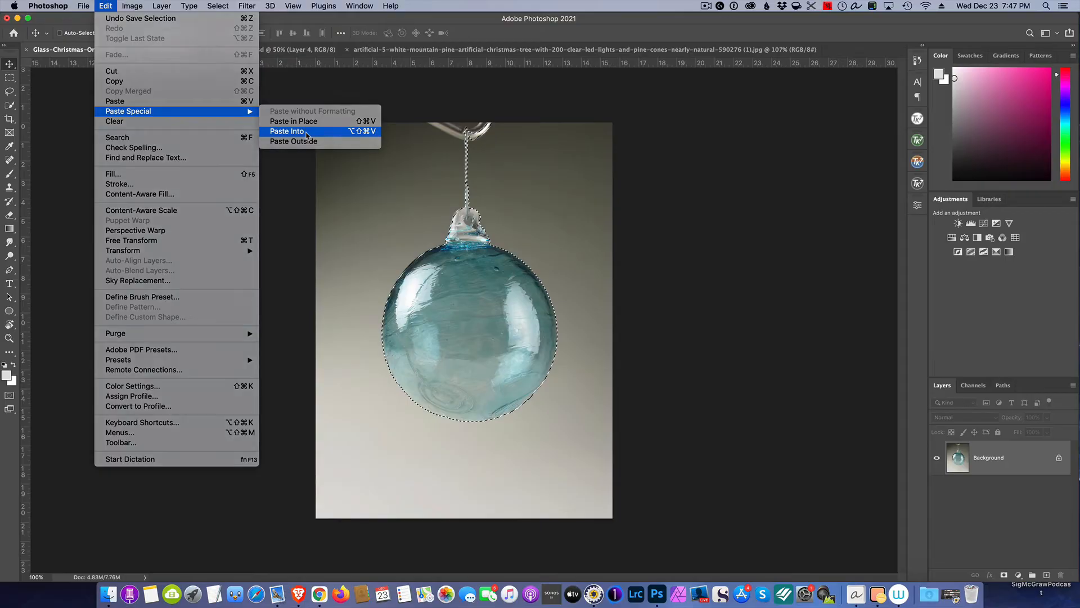
left_click(287, 131)
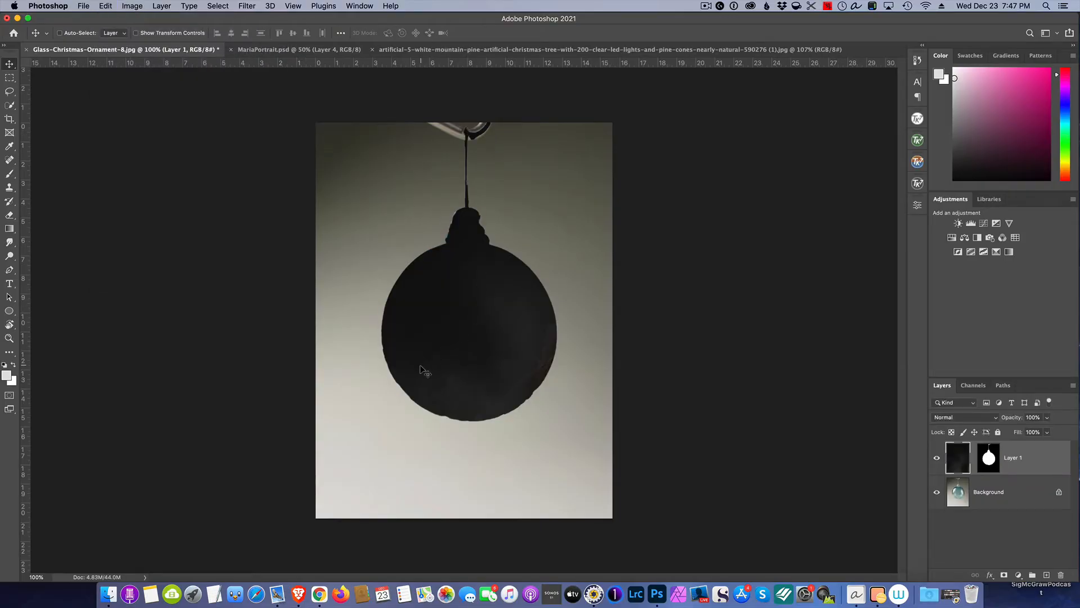
mouse_move(493, 281)
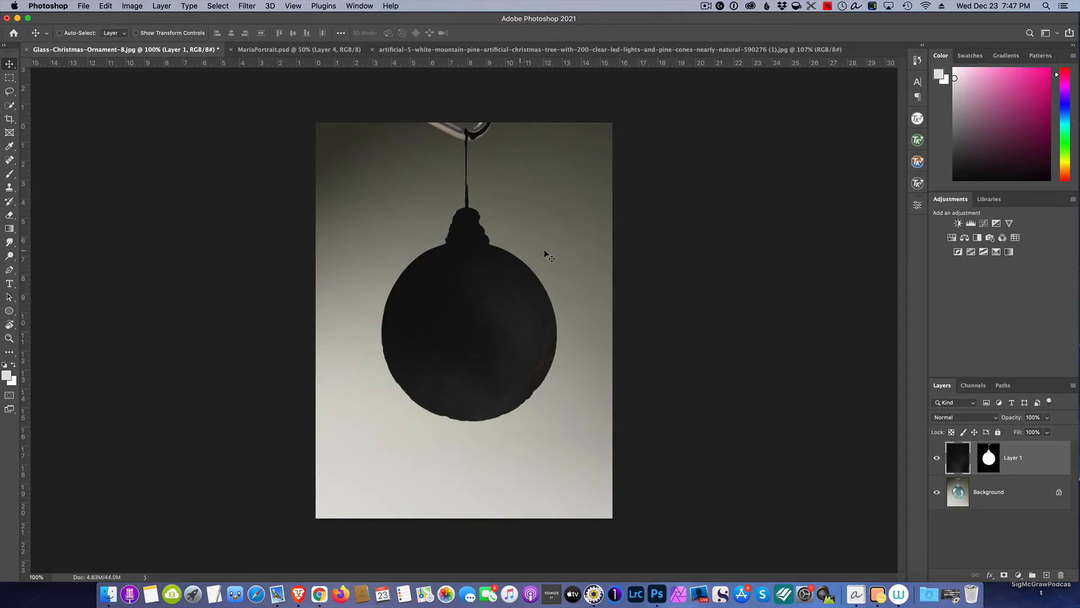
mouse_move(815, 404)
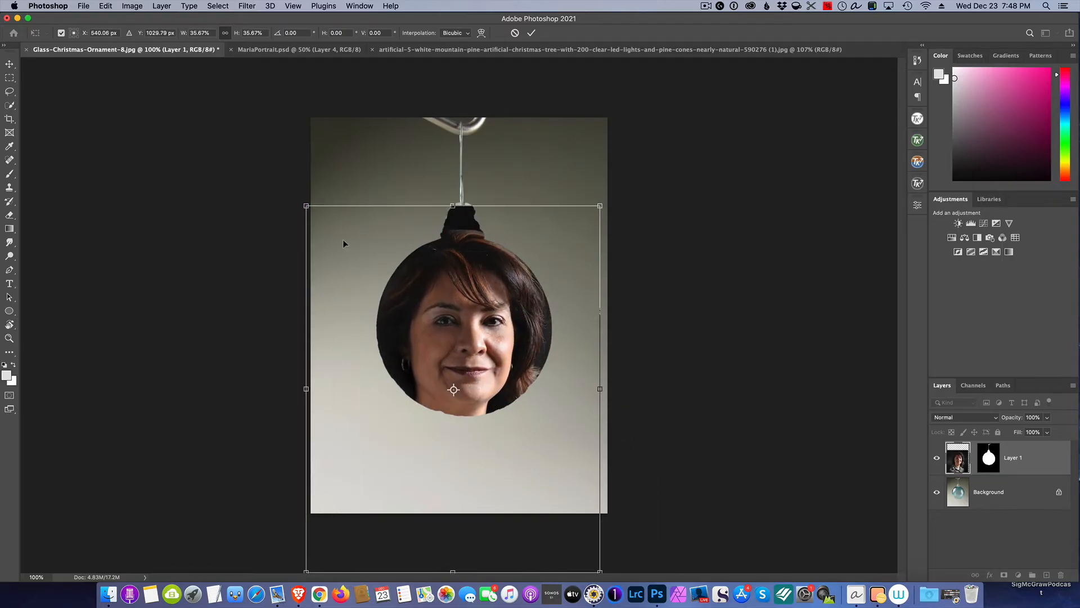
Scale the portrait down and centre the woman's face inside the ornament ball.
left_click_drag(306, 206, 356, 269)
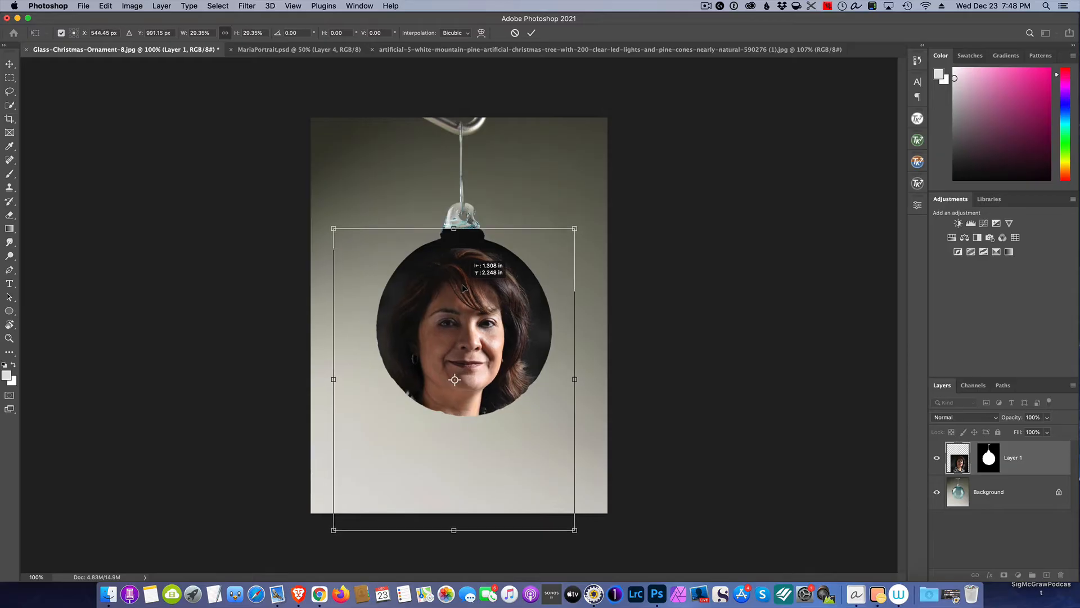
left_click_drag(334, 229, 356, 249)
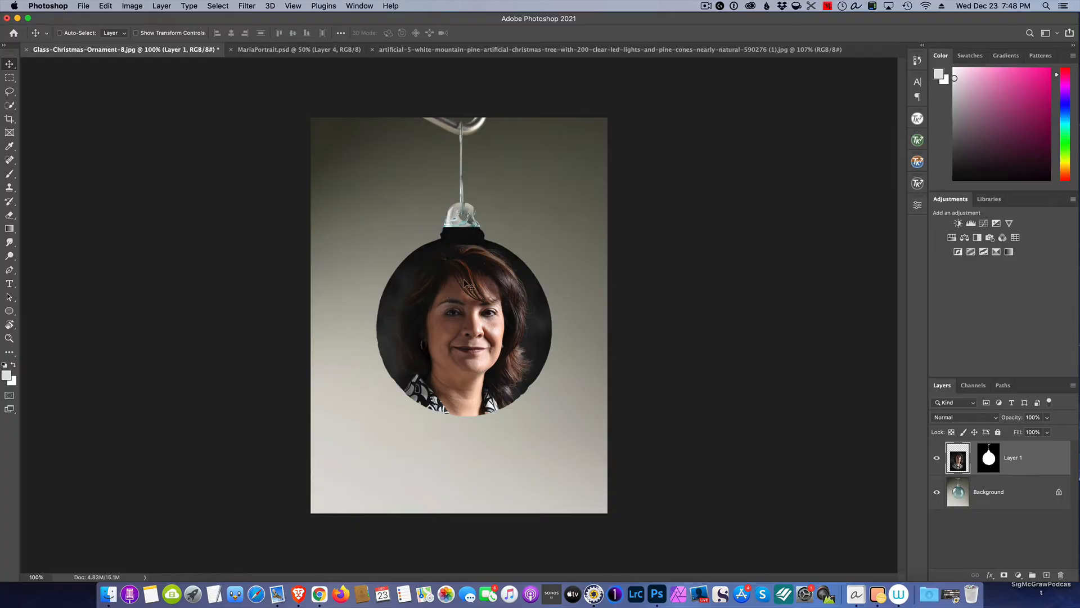
mouse_move(577, 297)
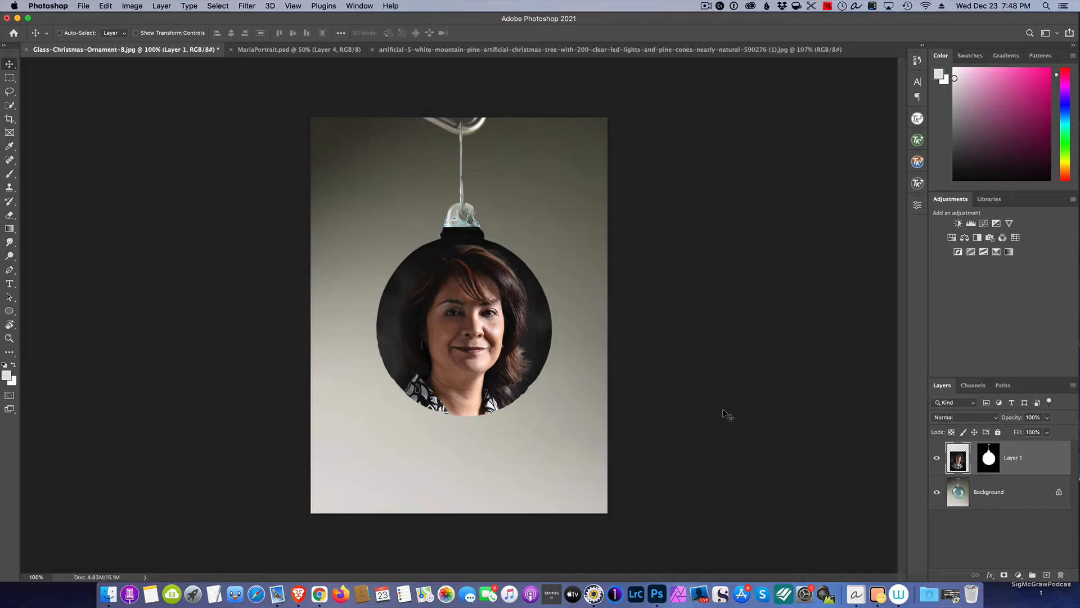
mouse_move(752, 401)
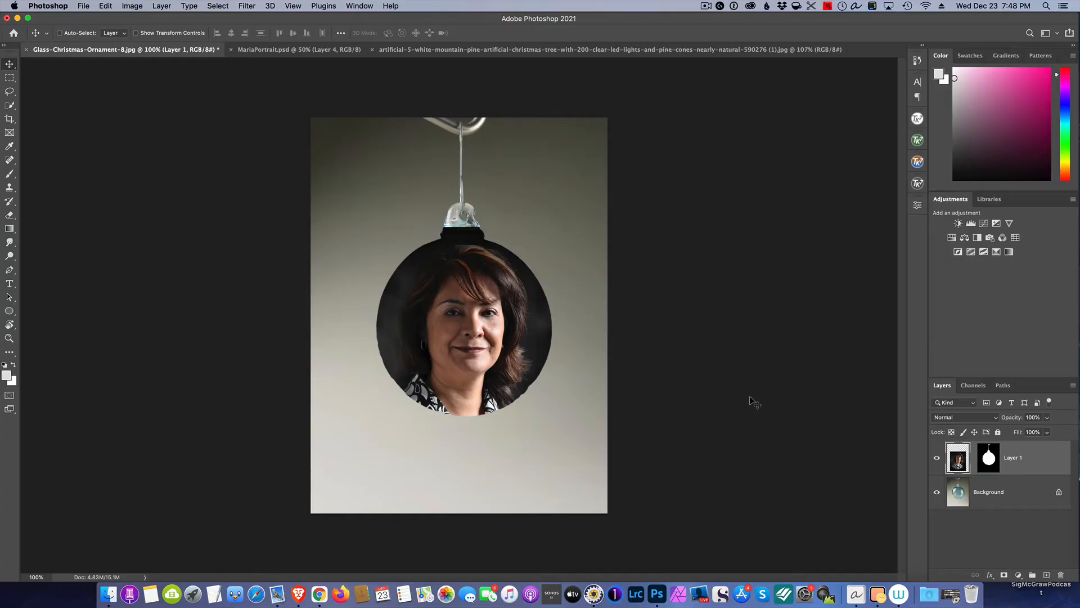
mouse_move(750, 399)
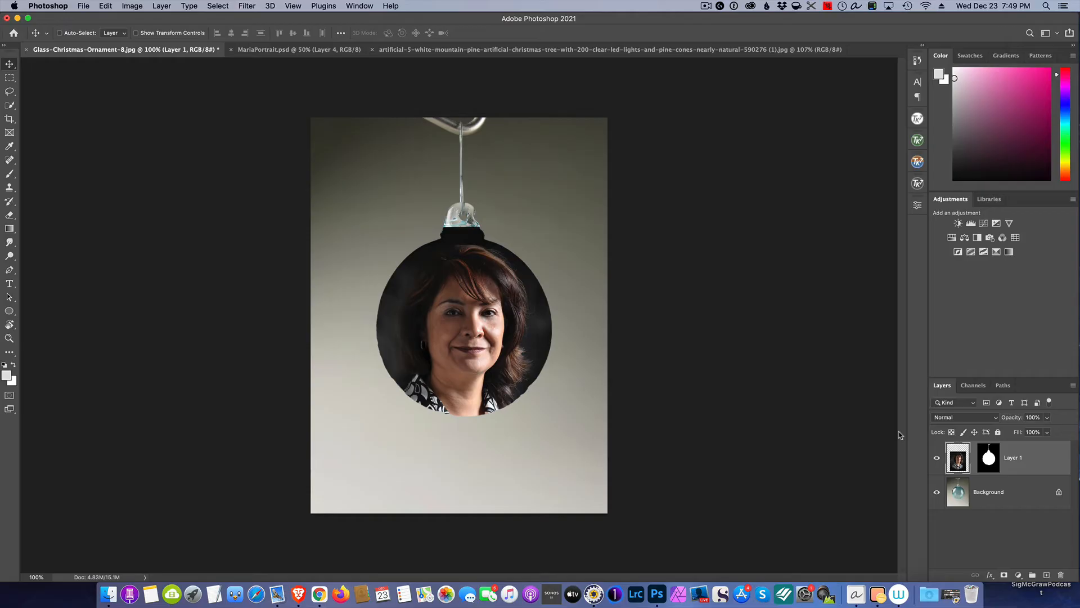
mouse_move(1027, 463)
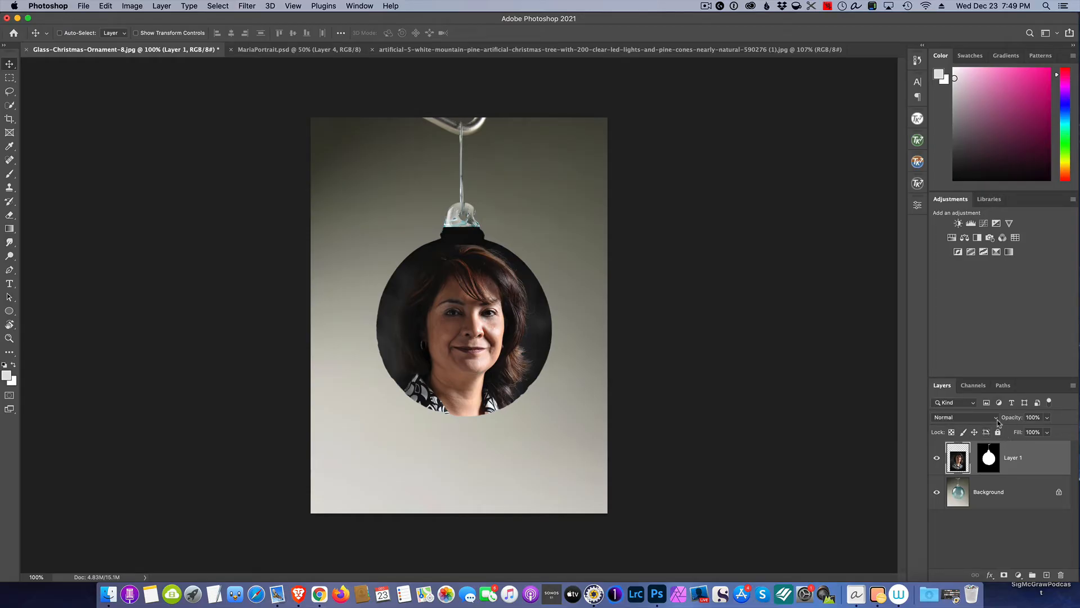
mouse_move(995, 416)
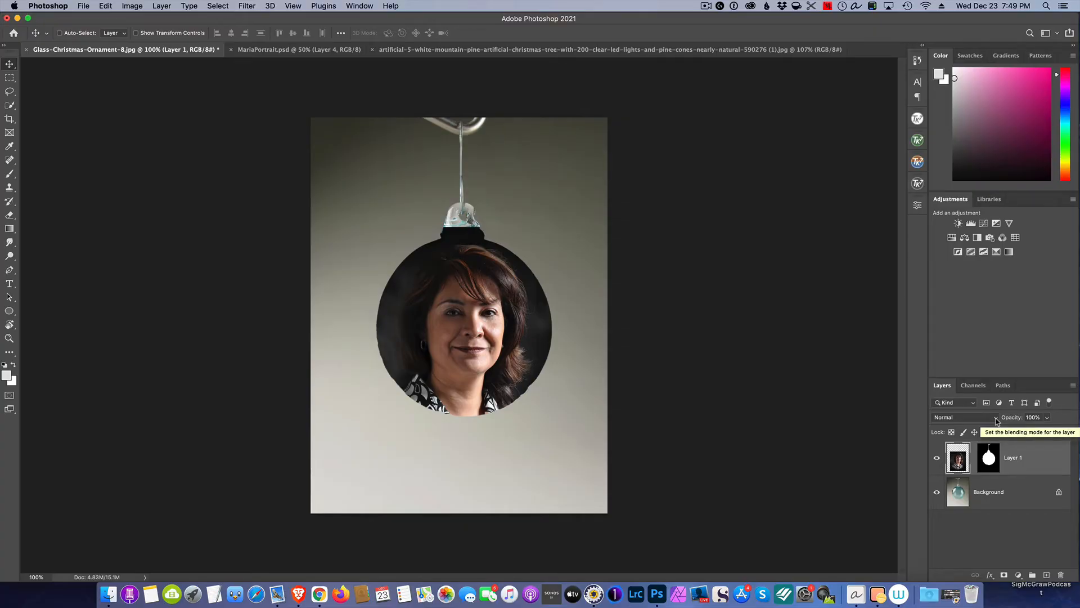
Preview Lighten, Screen, Multiply and Lighter Color blends, then set the portrait layer to Overlay.
left_click(960, 416)
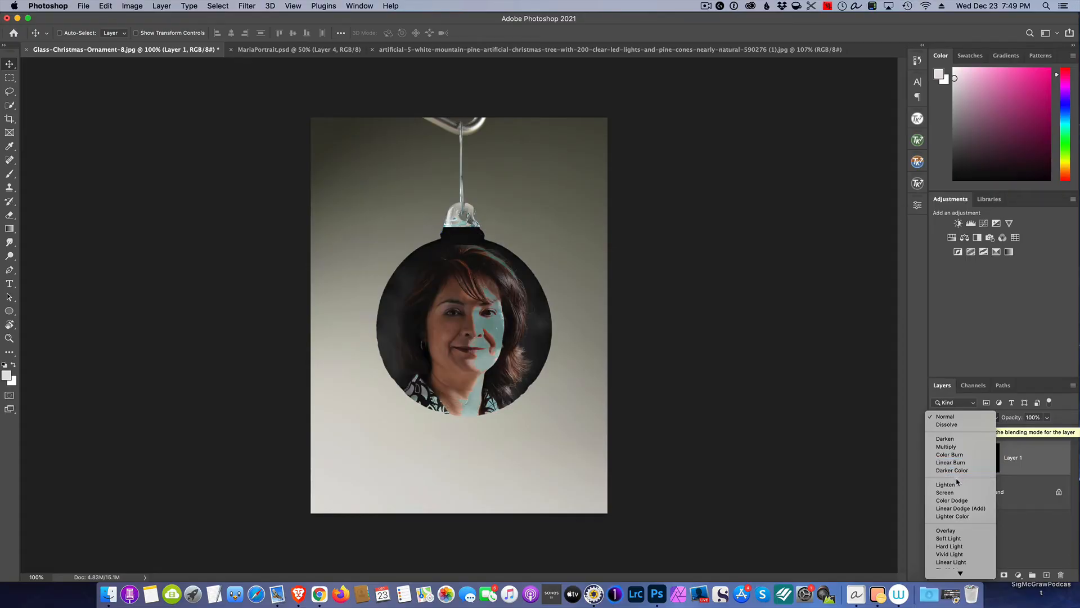
left_click(946, 484)
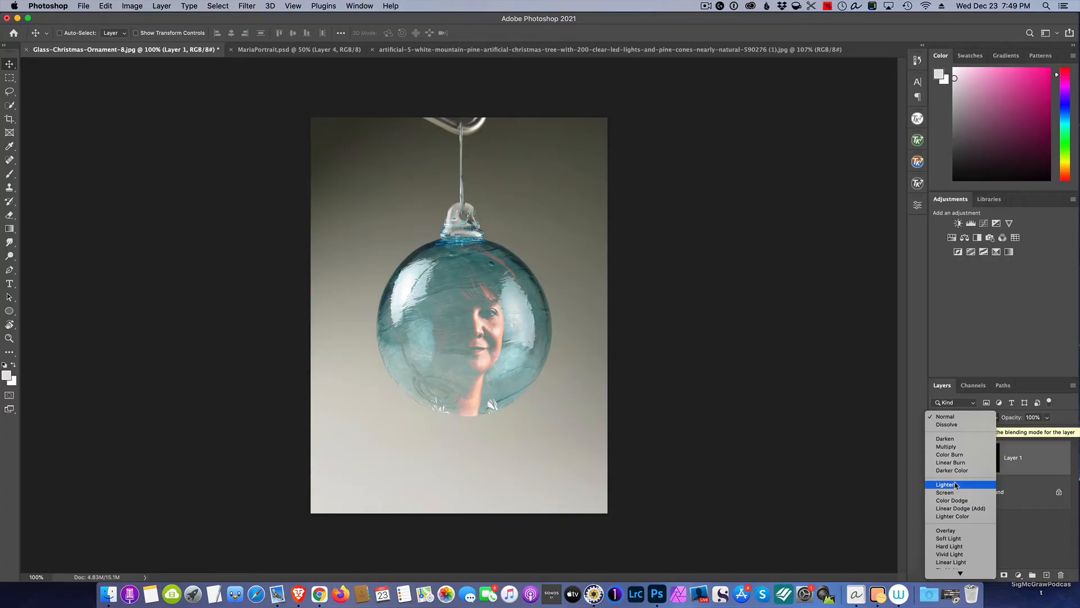
left_click(945, 491)
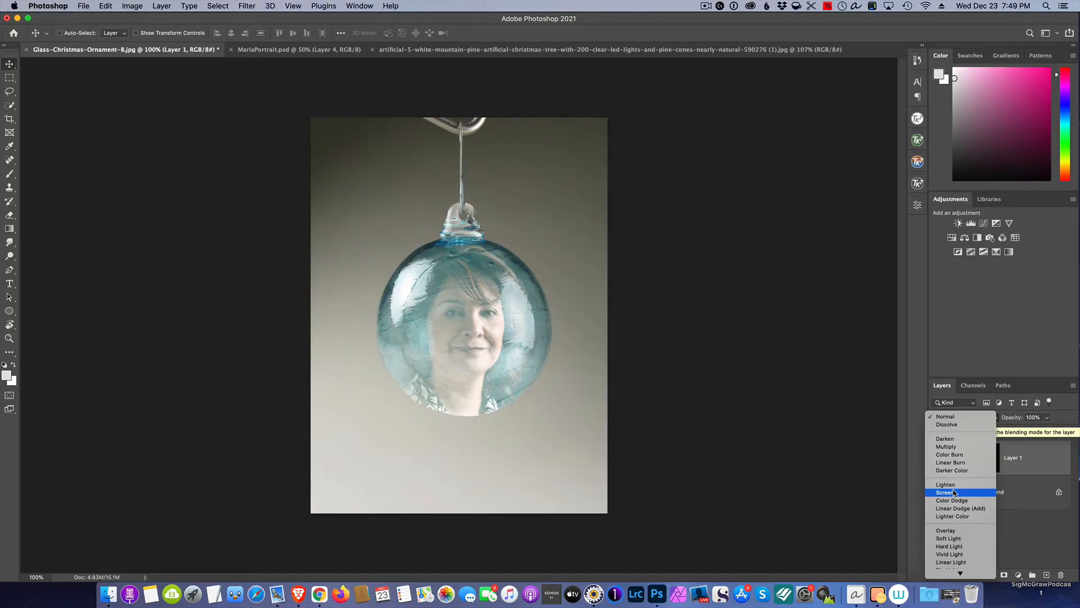
left_click(946, 447)
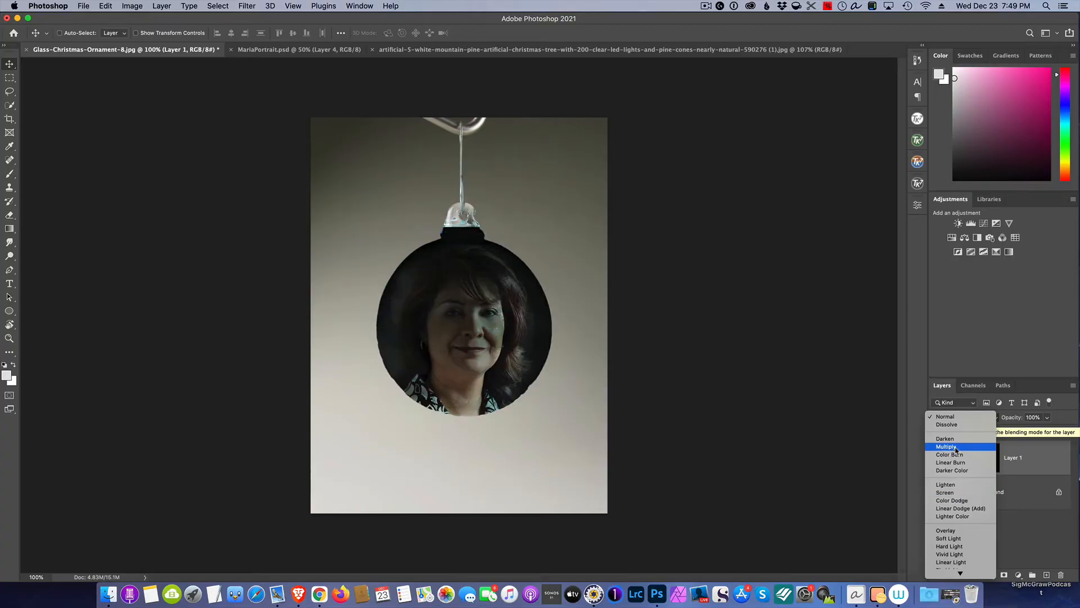
left_click(945, 484)
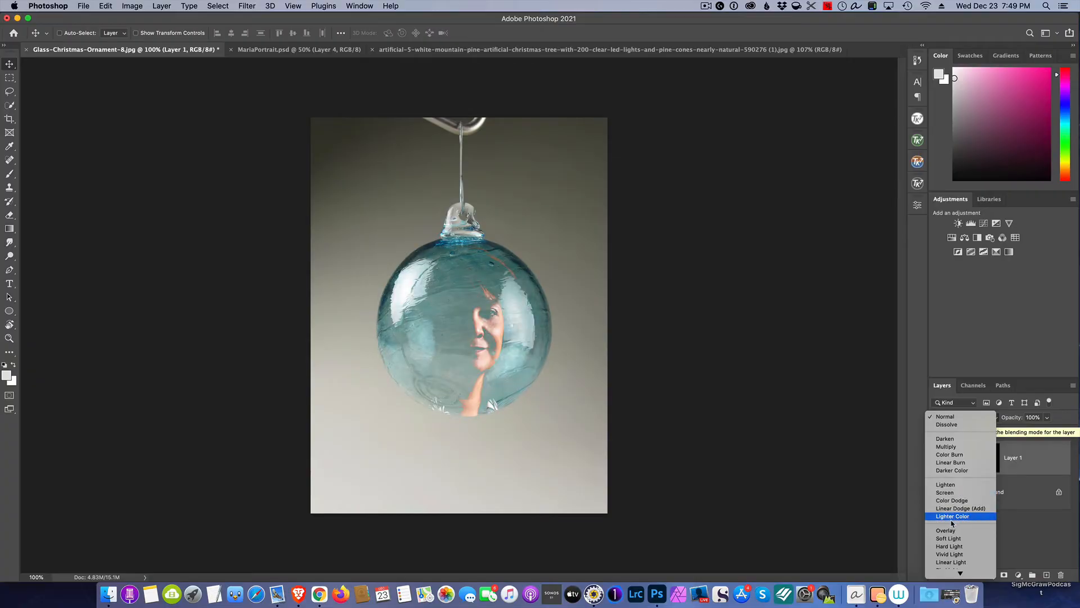
left_click(944, 530)
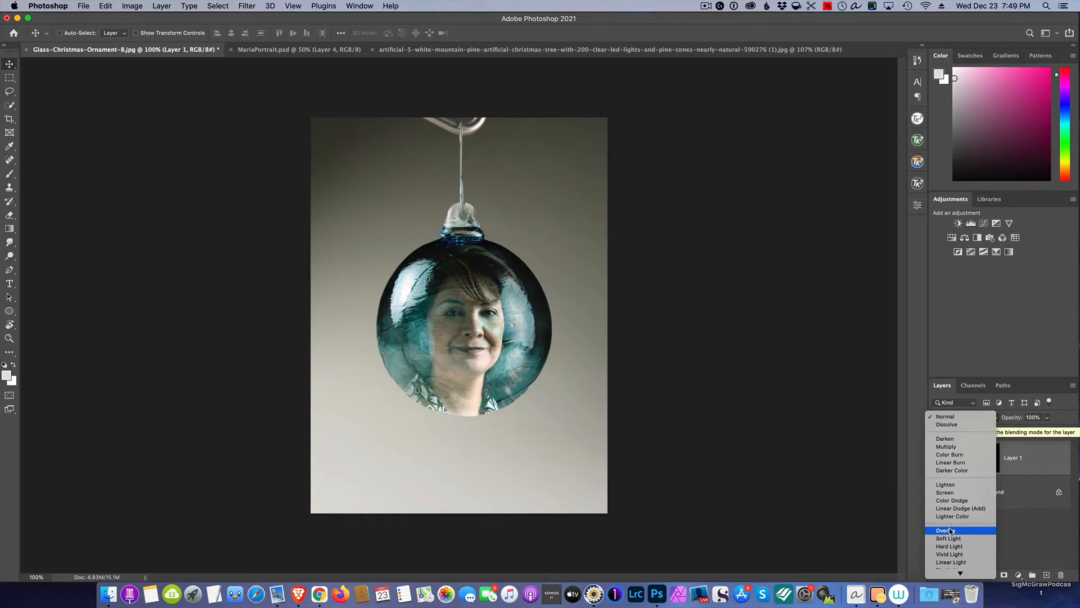
left_click(950, 538)
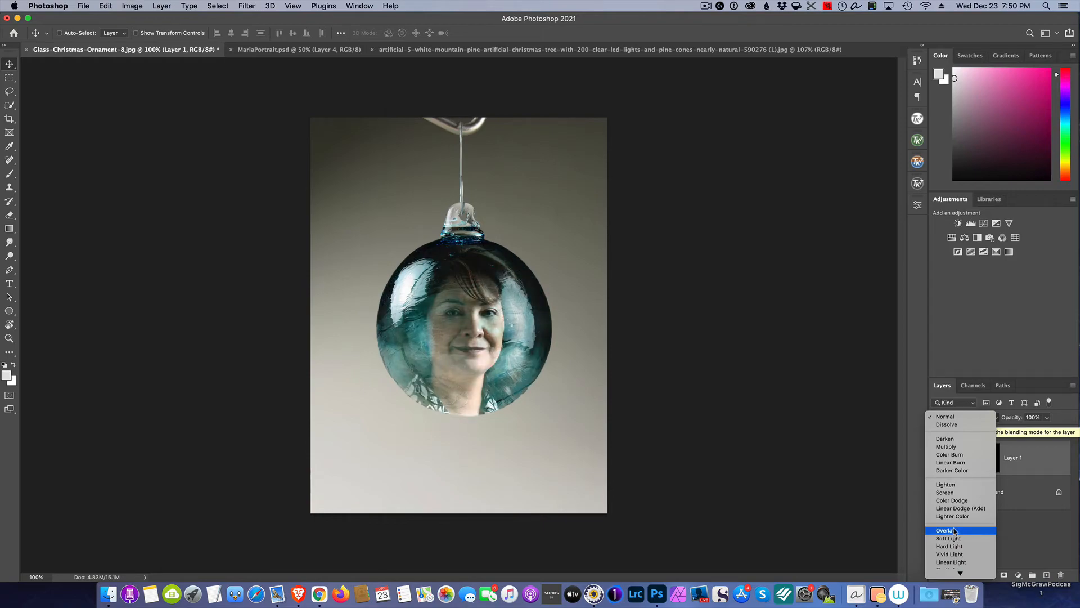
left_click(945, 530)
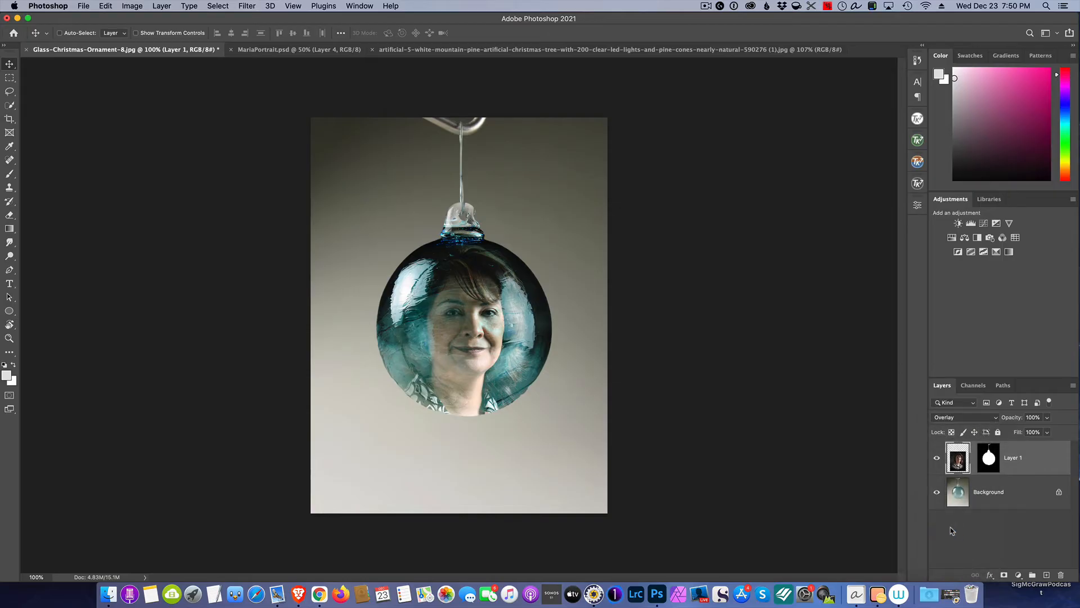
mouse_move(785, 268)
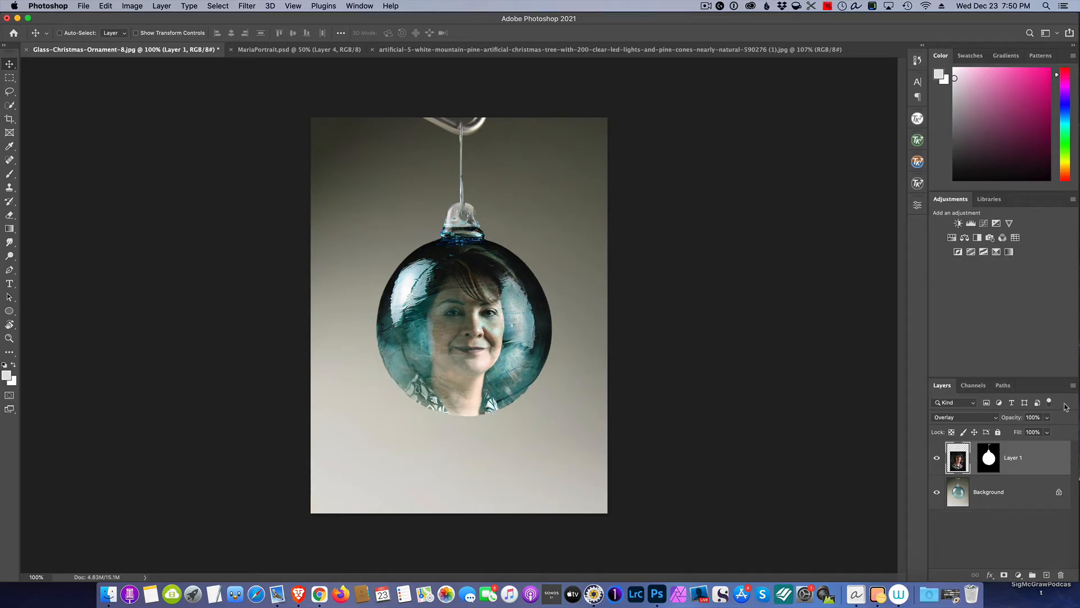
mouse_move(1024, 468)
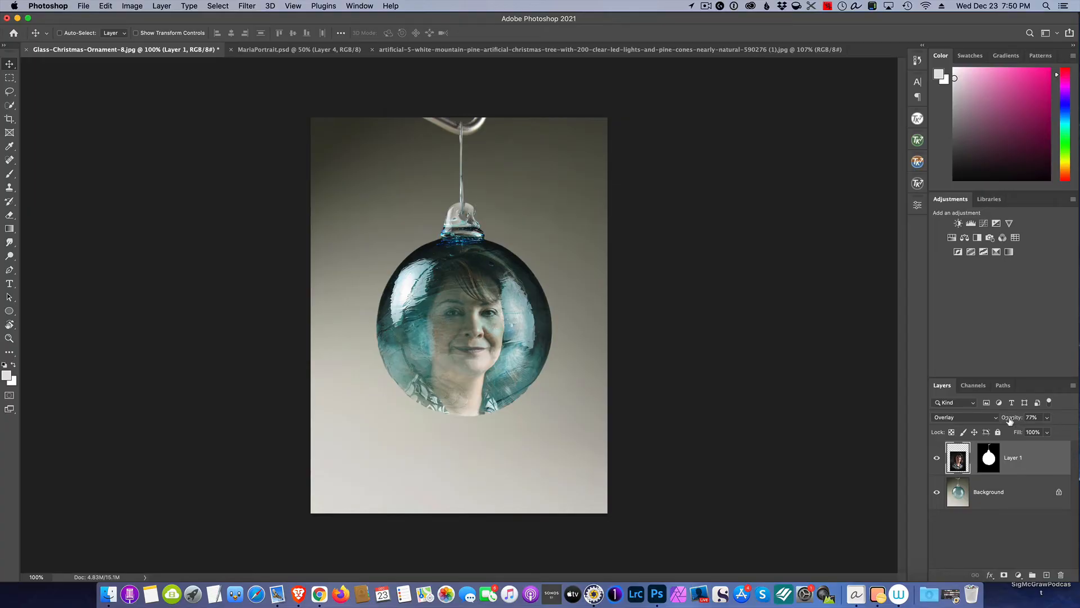
Lower the portrait layer's opacity to about 78% and select the ornament background layer.
left_click(1032, 416)
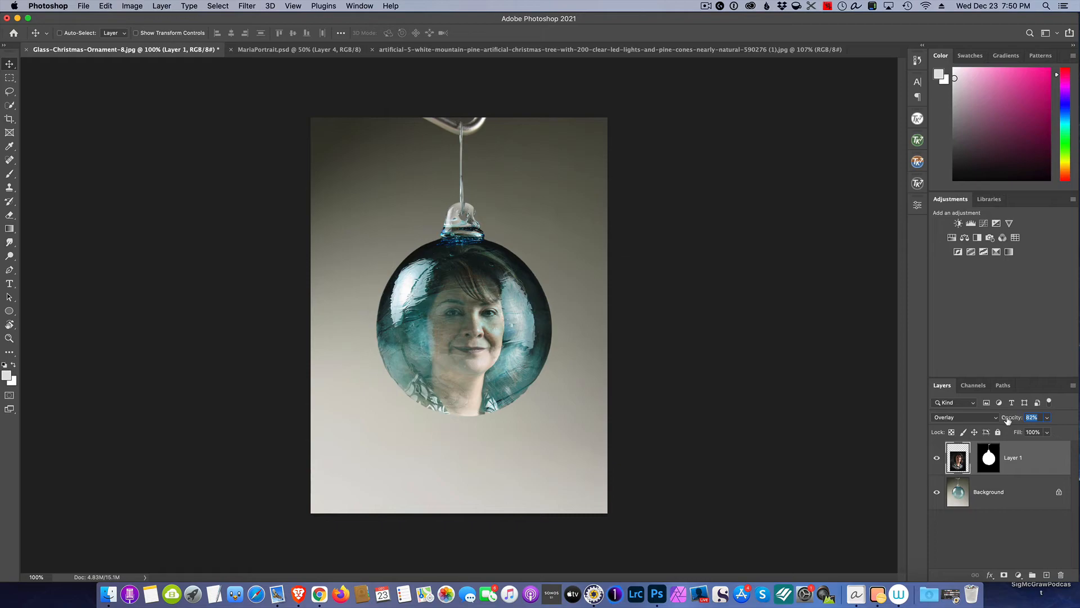
left_click(1031, 416)
type("76")
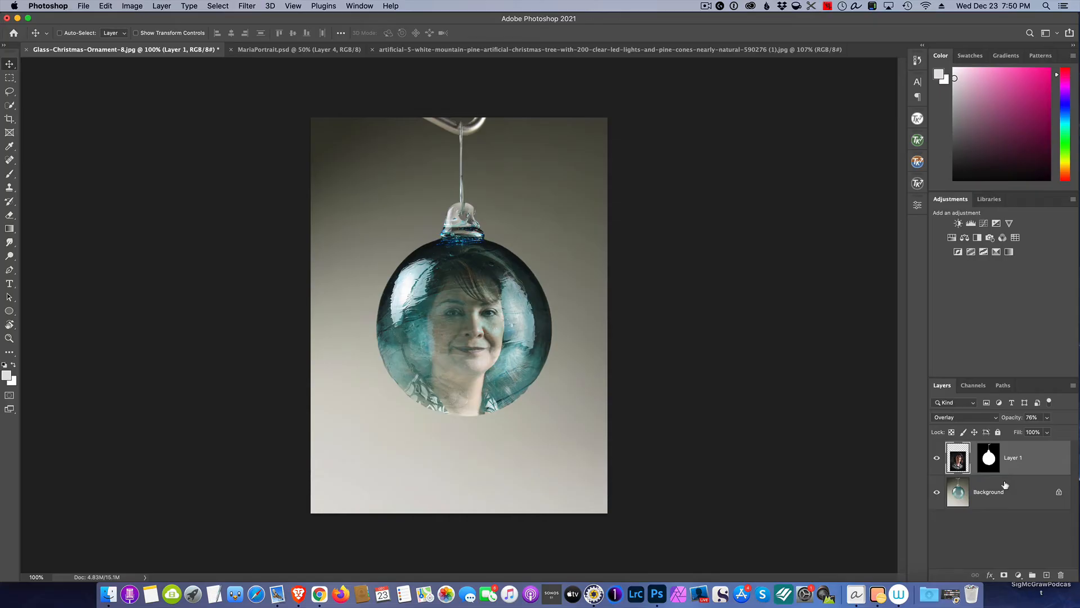
left_click(988, 491)
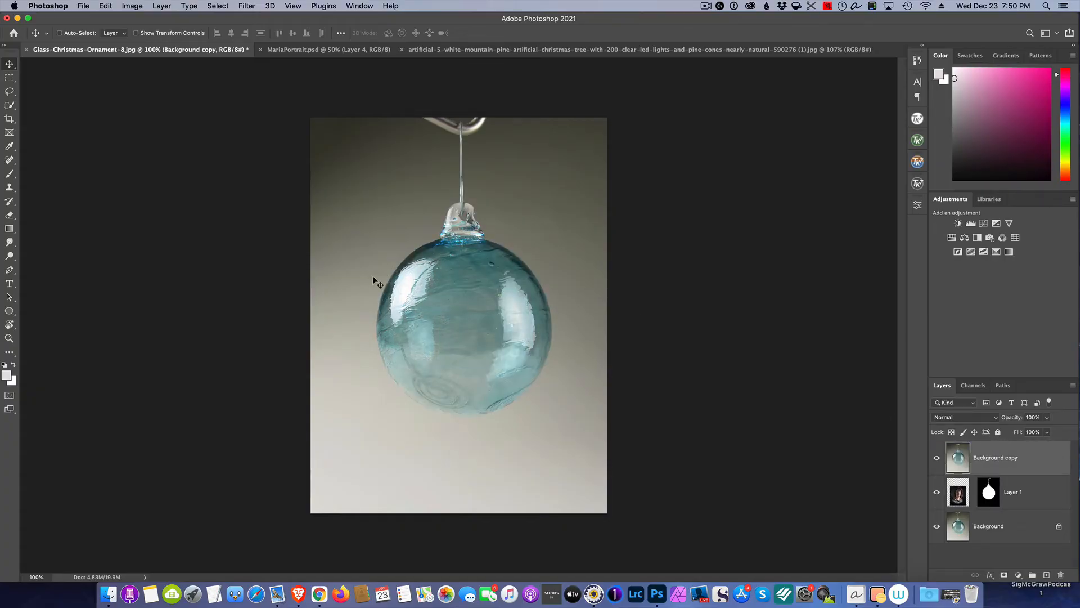
mouse_move(518, 293)
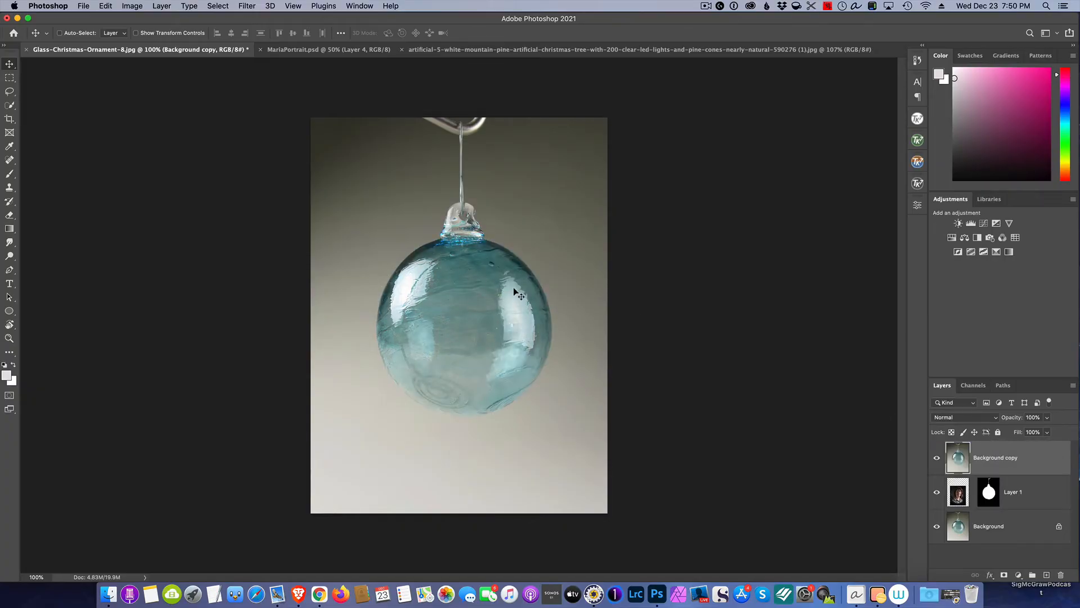
mouse_move(431, 274)
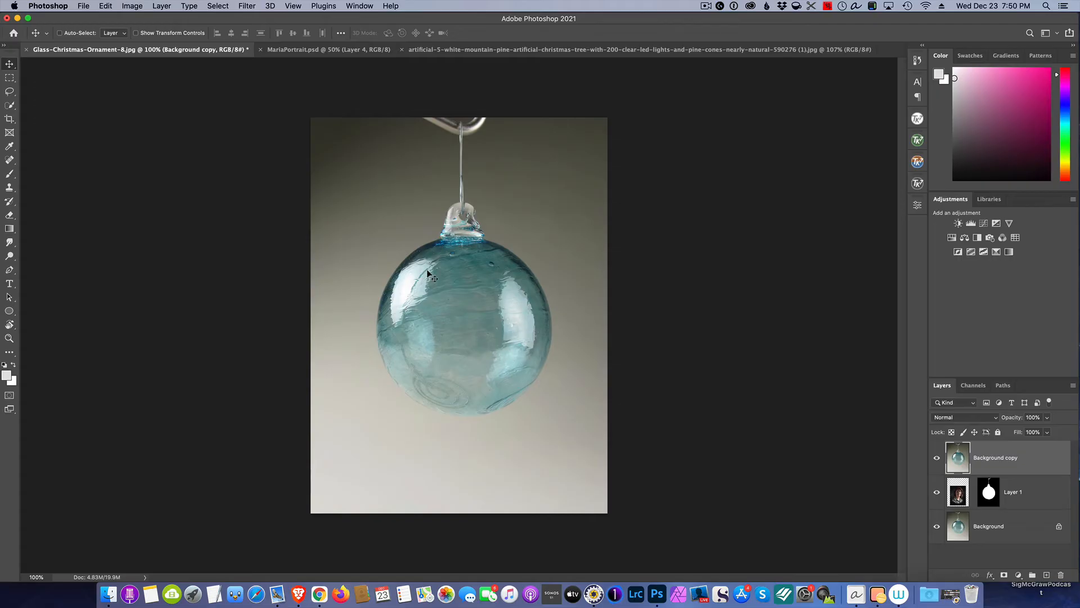
mouse_move(516, 293)
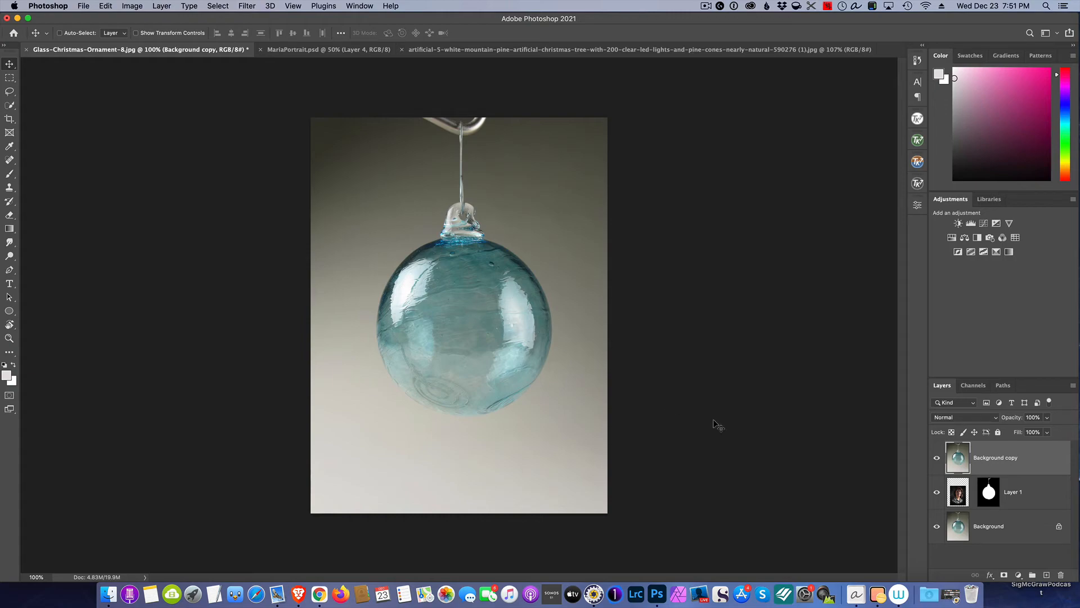
mouse_move(1020, 436)
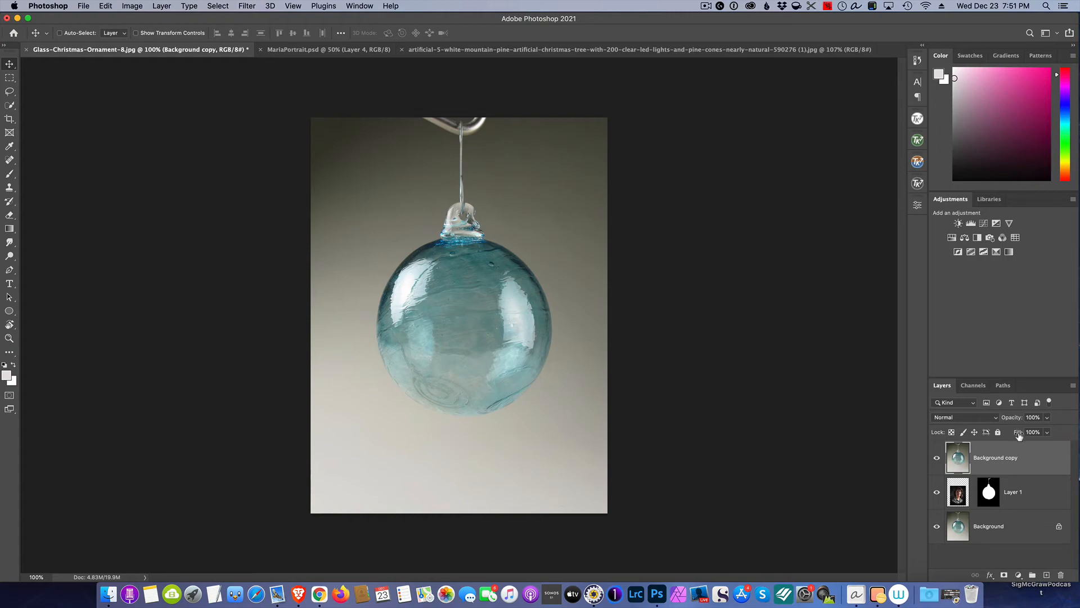
Set the Background copy layer to Overlay blending and drag its opacity down to 17%.
left_click(964, 416)
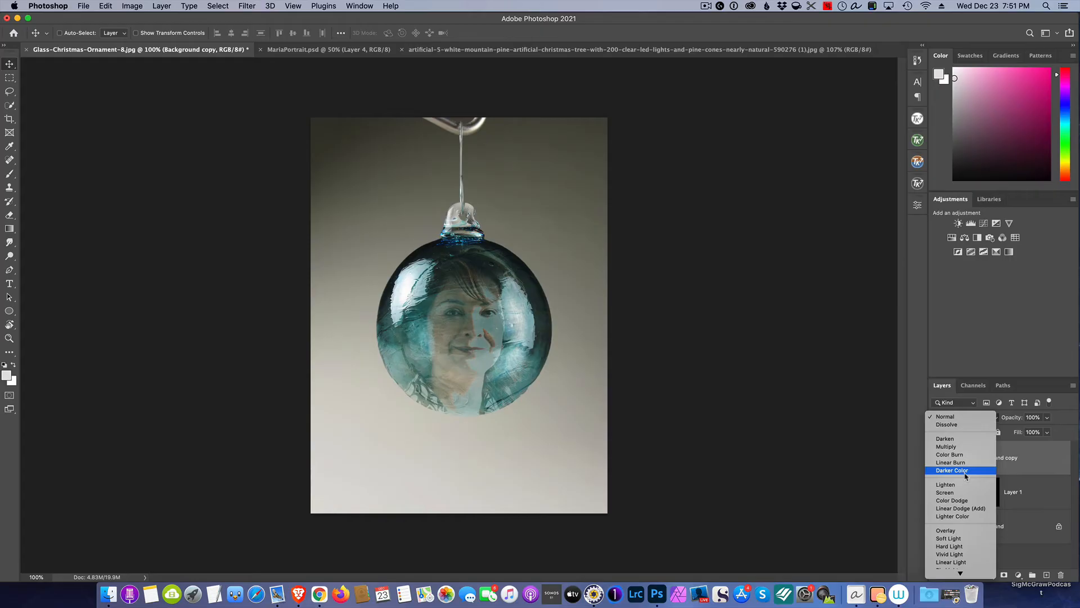
left_click(953, 517)
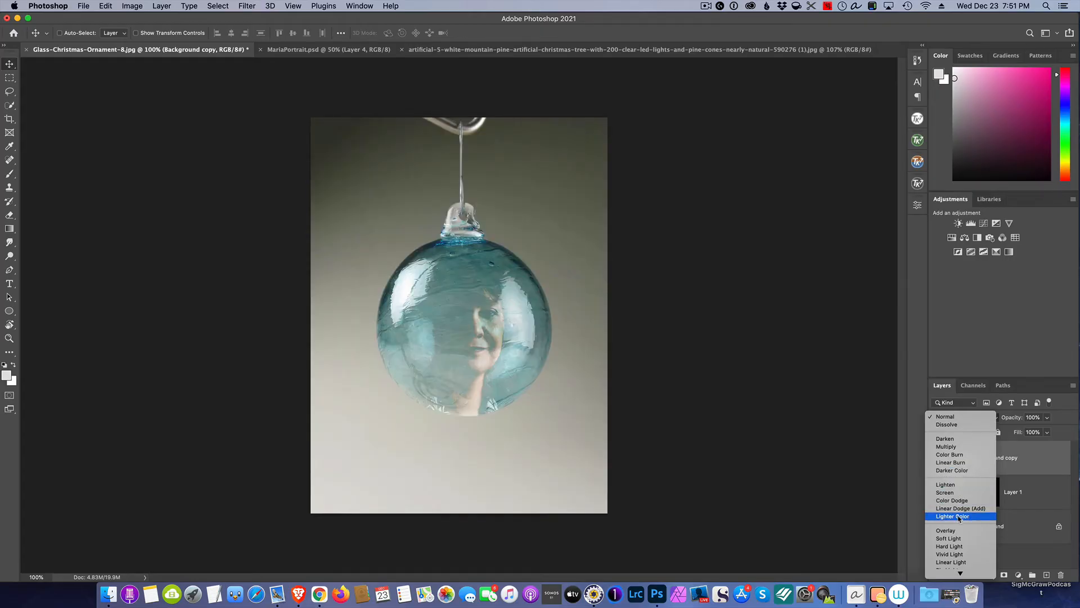
left_click(947, 538)
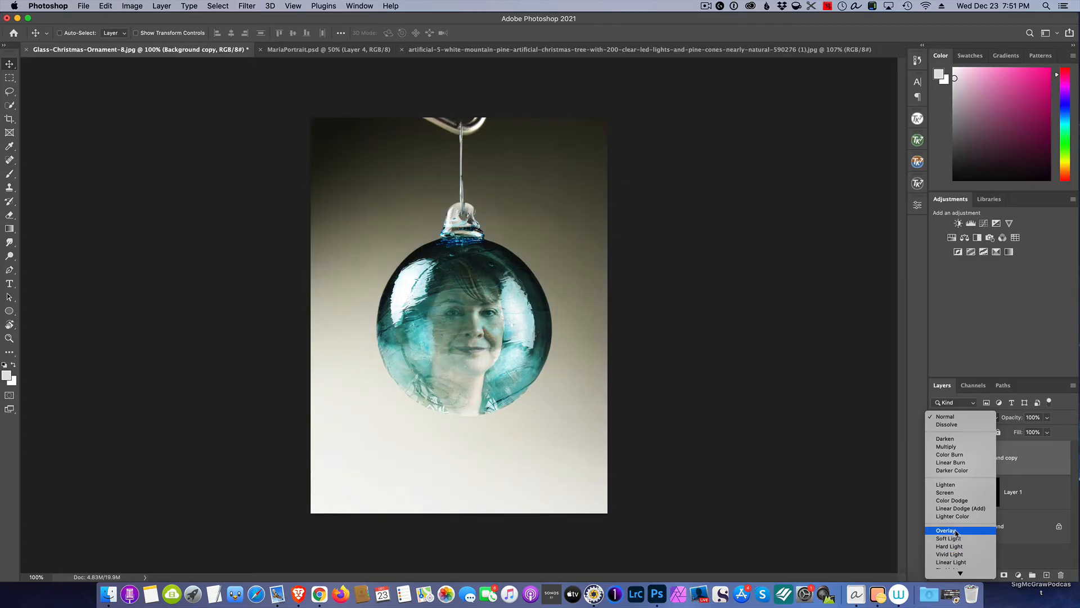
left_click(946, 530)
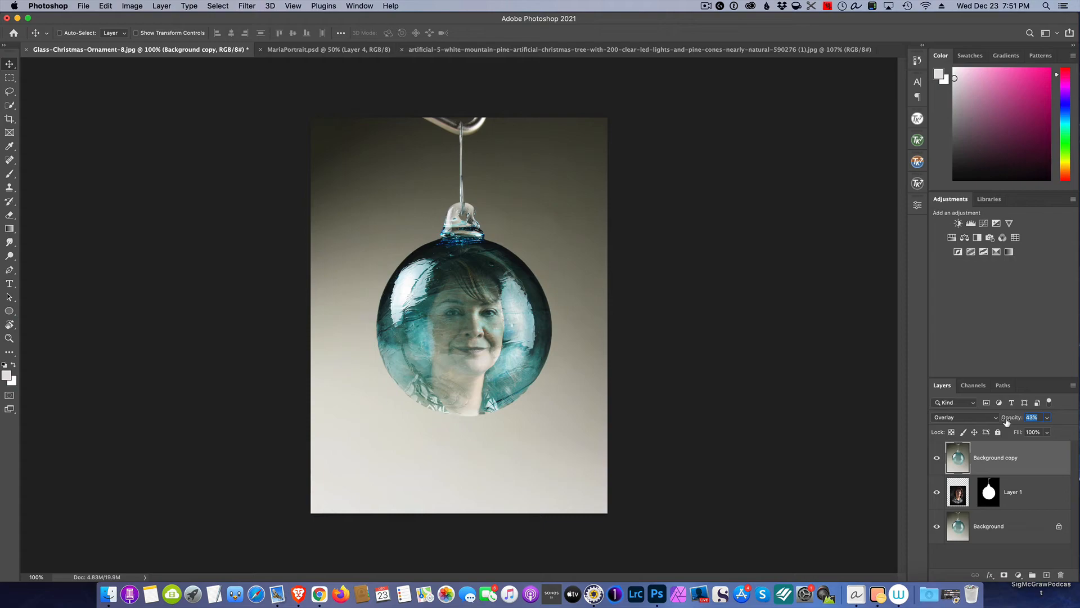
left_click_drag(1013, 416, 1006, 416)
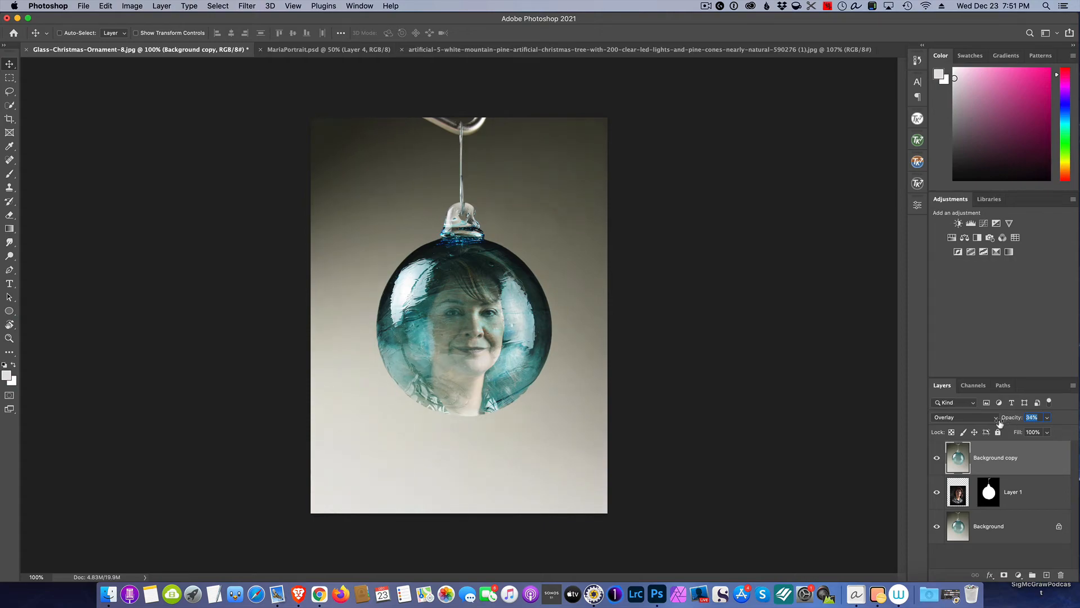
left_click_drag(1031, 417, 1017, 416)
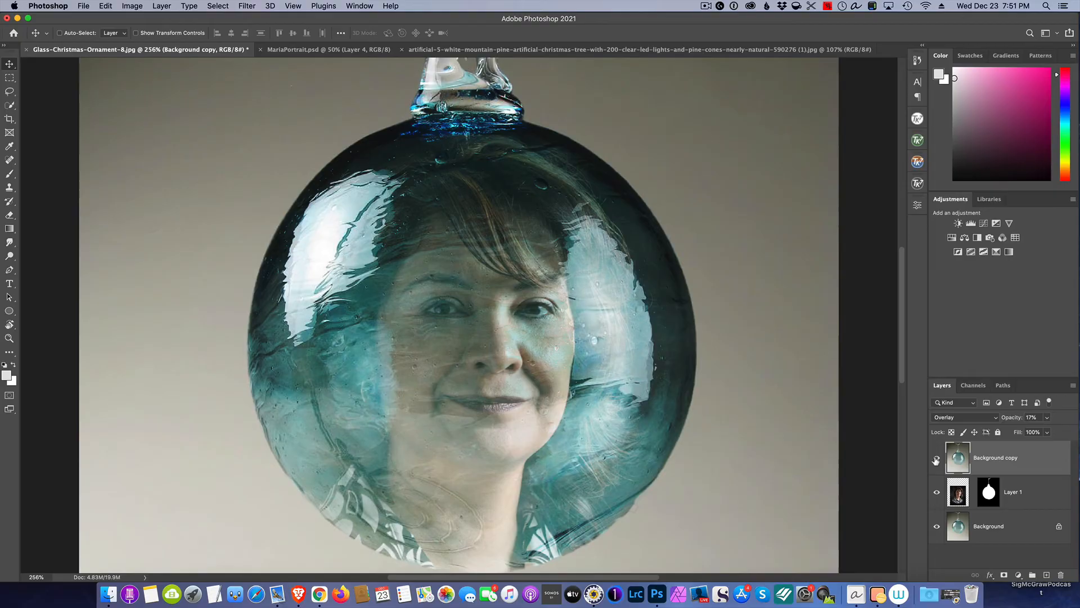
mouse_move(937, 461)
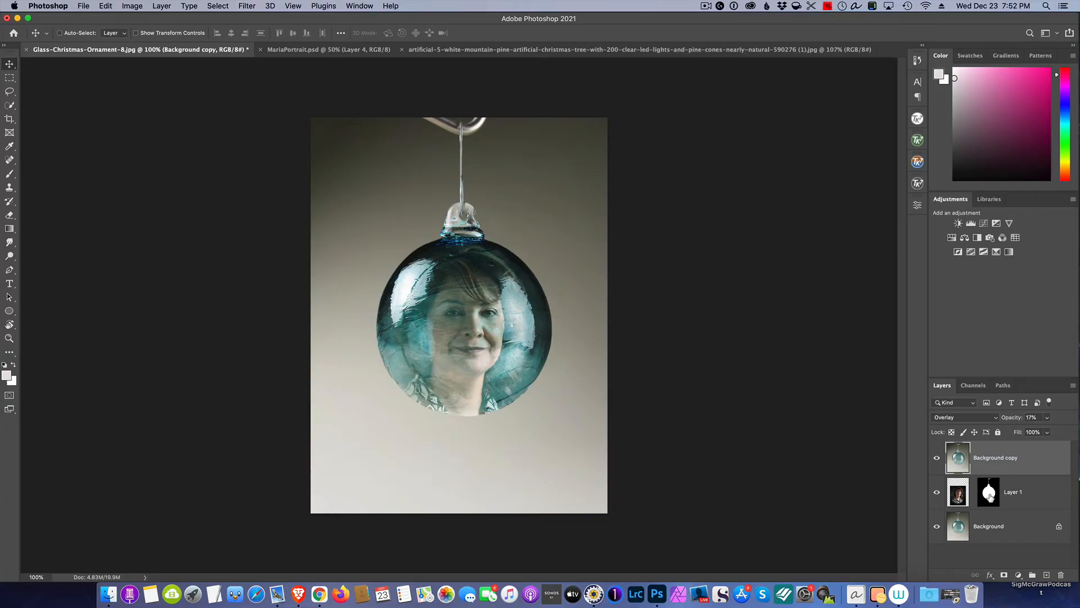
mouse_move(1018, 497)
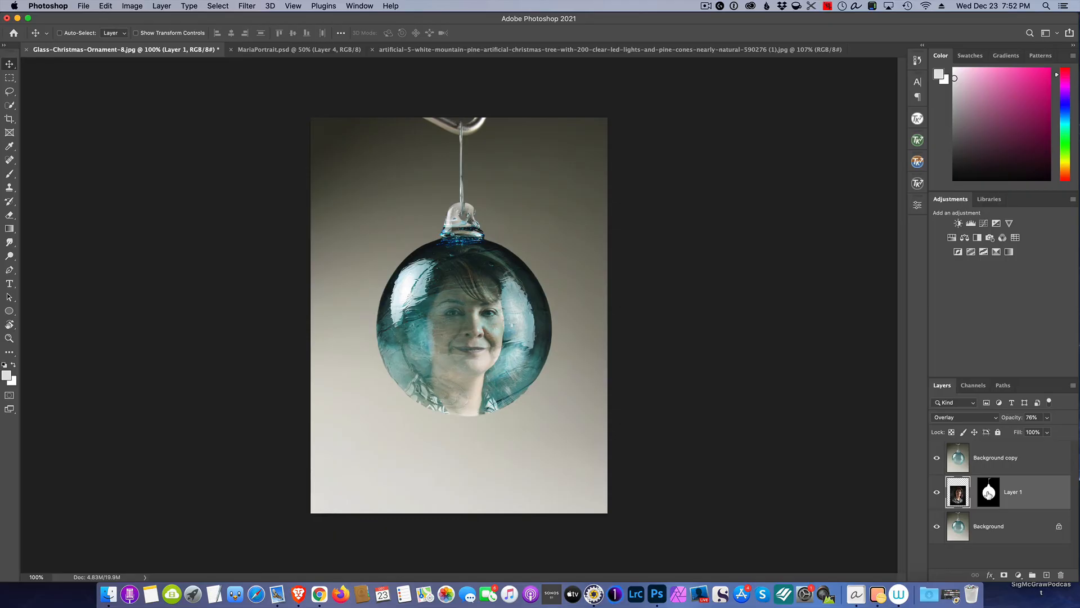
Copy Layer 1's ball mask onto Background copy and set Layer 1's opacity to 97%.
left_click(1012, 491)
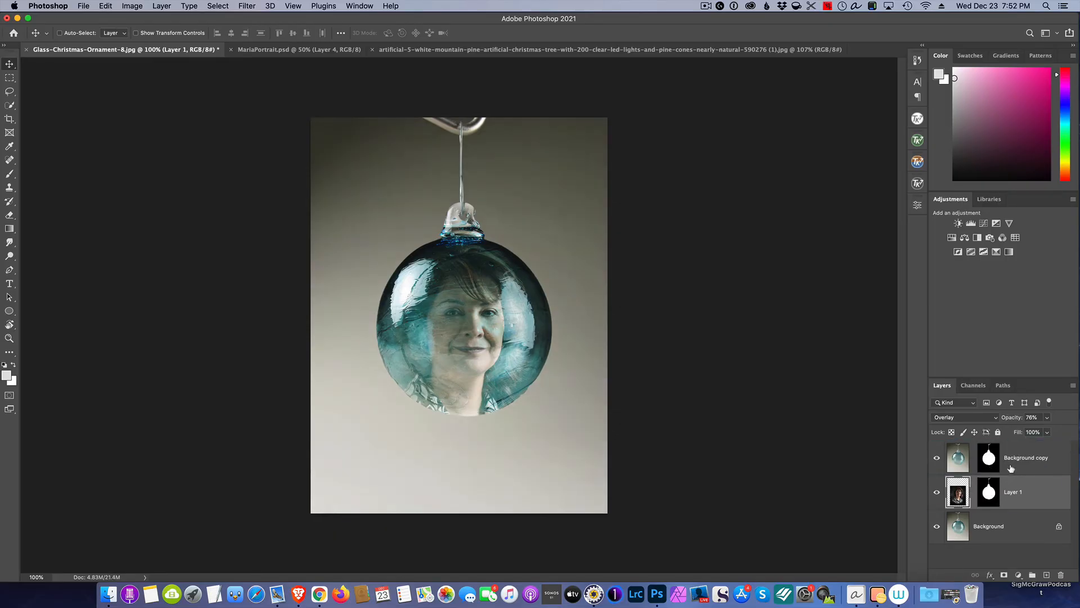
left_click(937, 458)
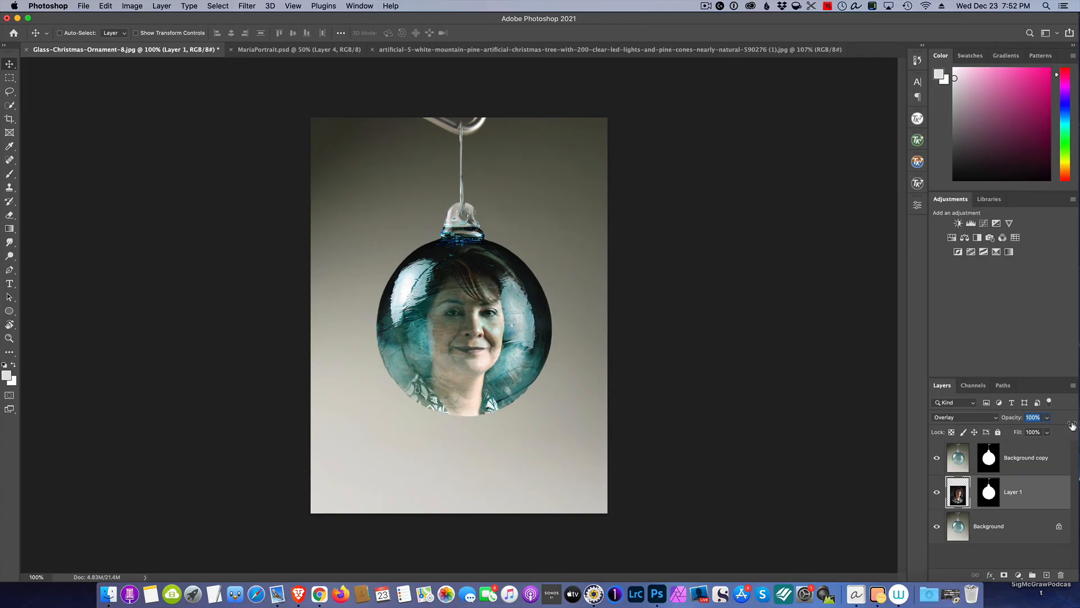
left_click_drag(1032, 417, 1032, 416)
type("97")
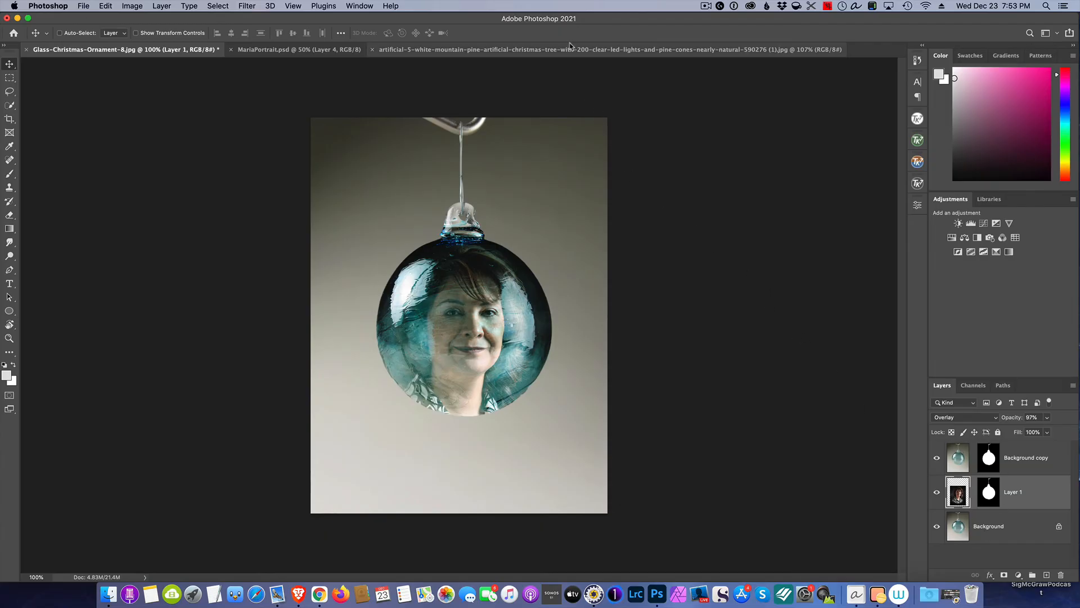
Bring the pine tree photo into the ornament document as Layer 2 and convert Background to Layer 0.
left_click(606, 48)
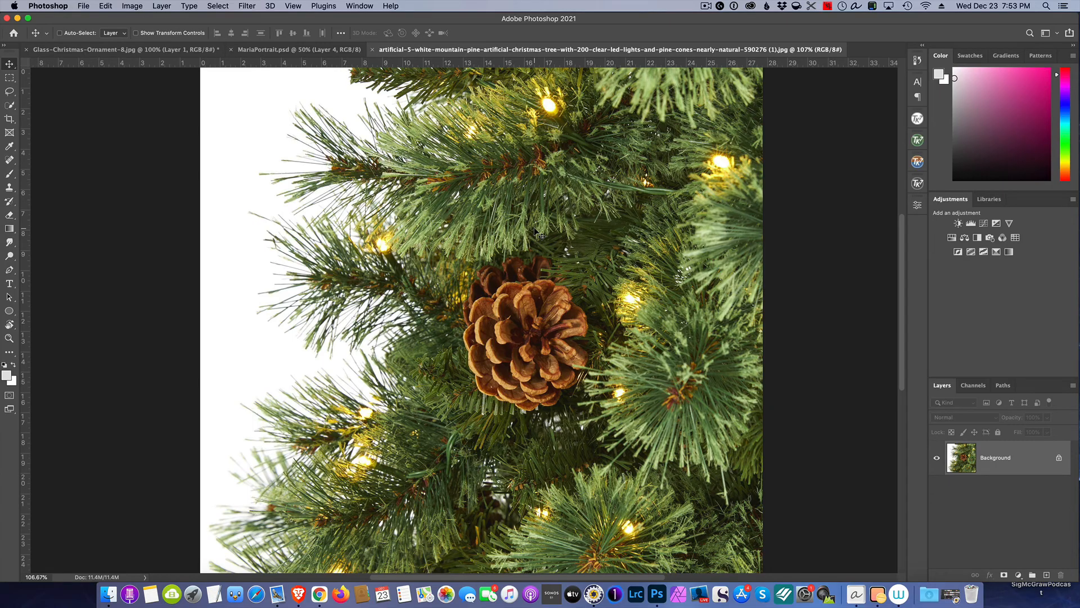
left_click(82, 49)
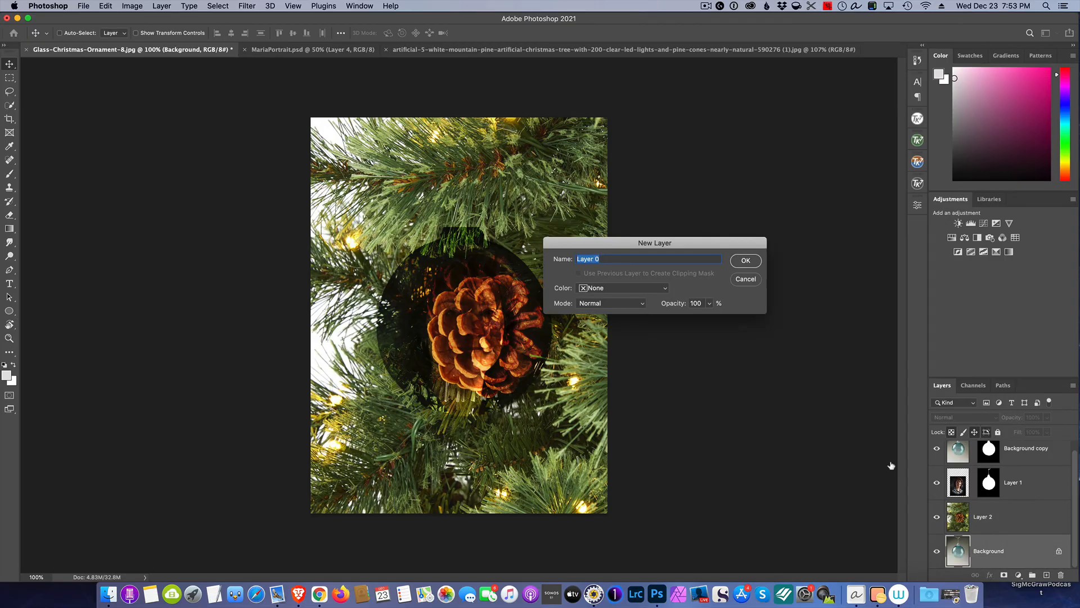
left_click(745, 259)
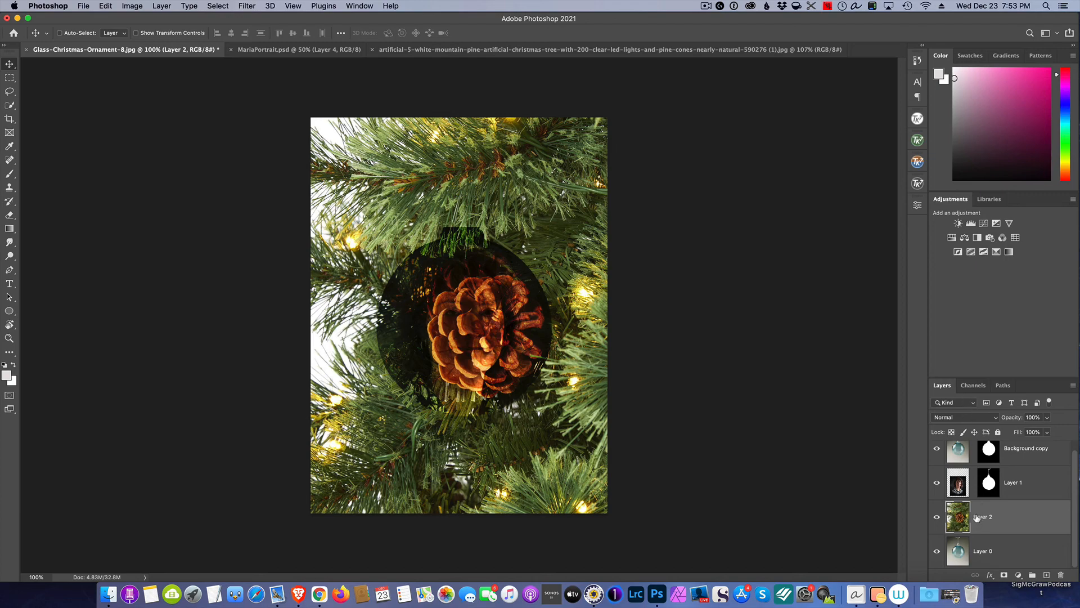
mouse_move(981, 516)
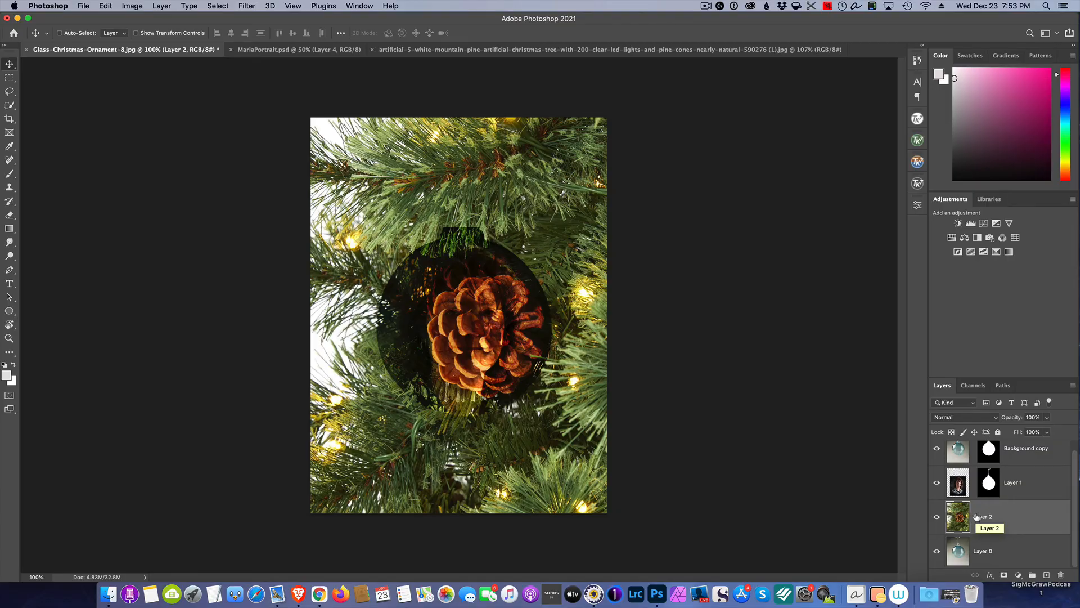
left_click(1013, 483)
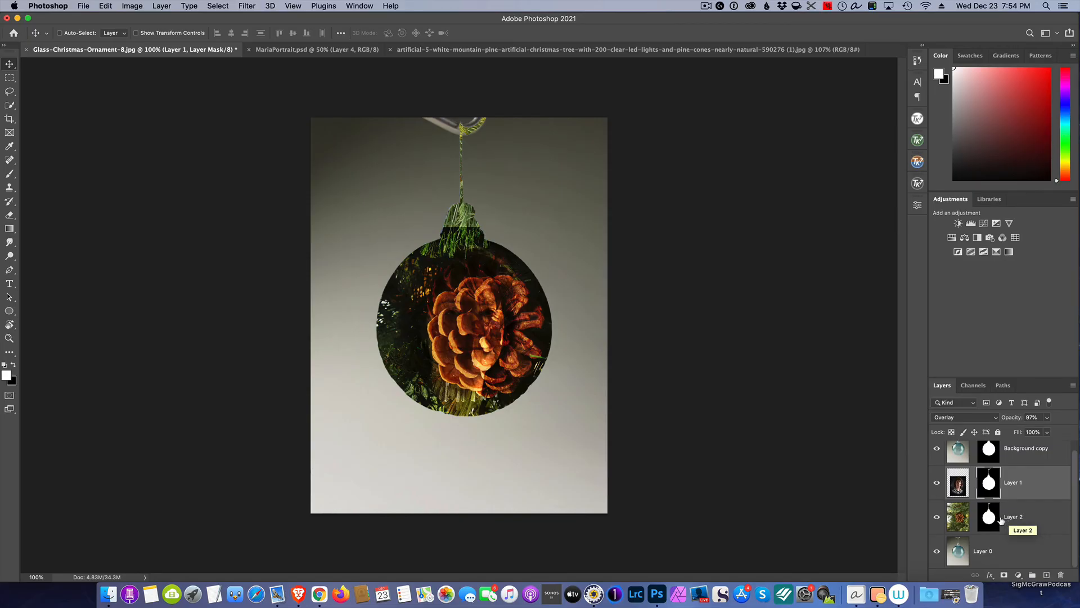
Mask the ball out of the tree layer, then set the portrait layer to 93% opacity.
left_click(1013, 516)
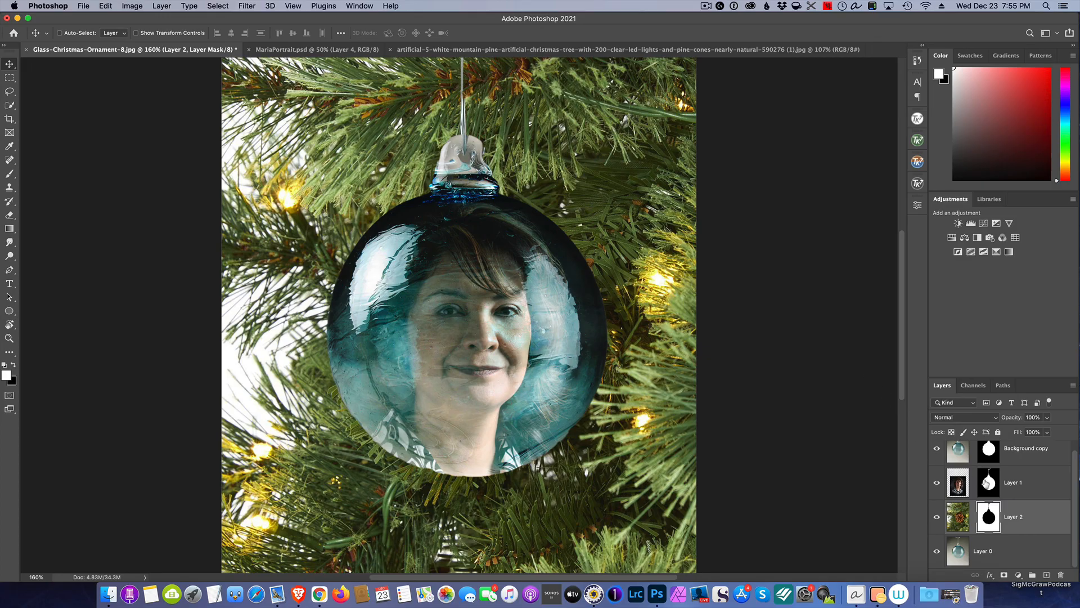
left_click(1013, 481)
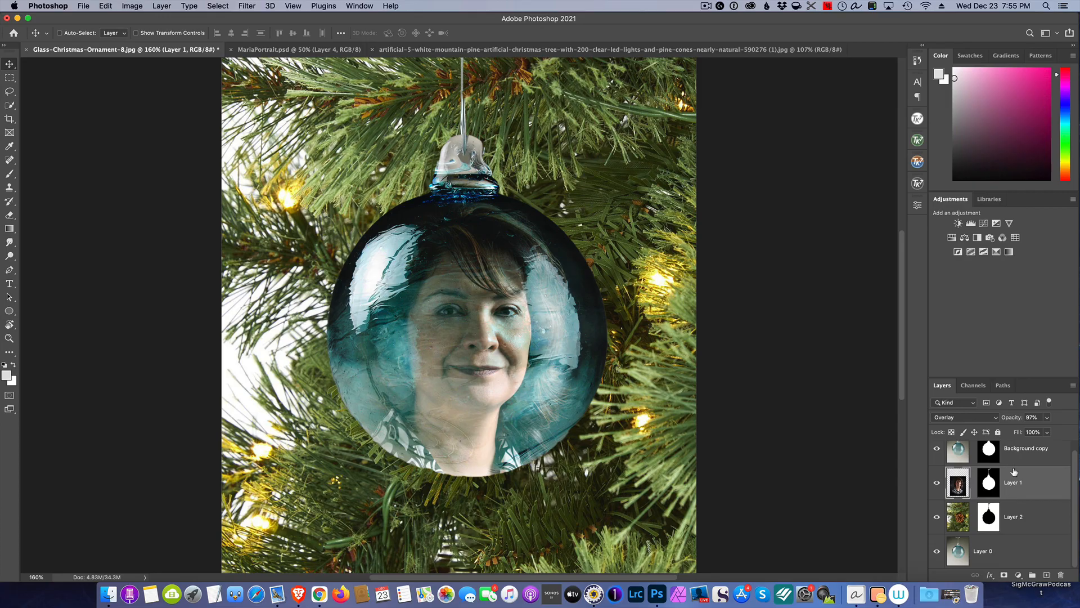
left_click(1032, 417)
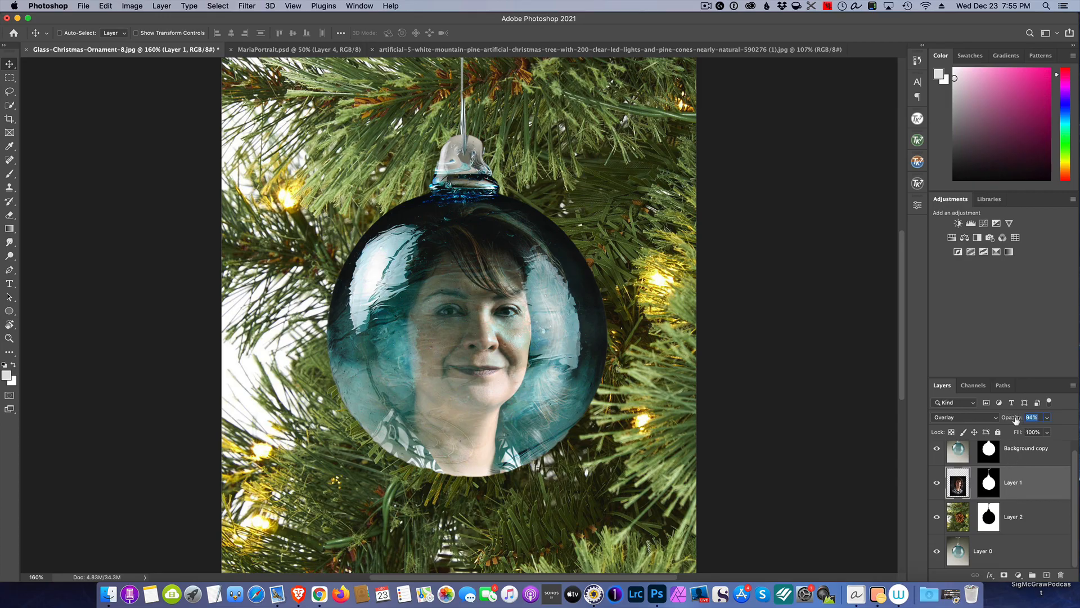
left_click(1032, 416)
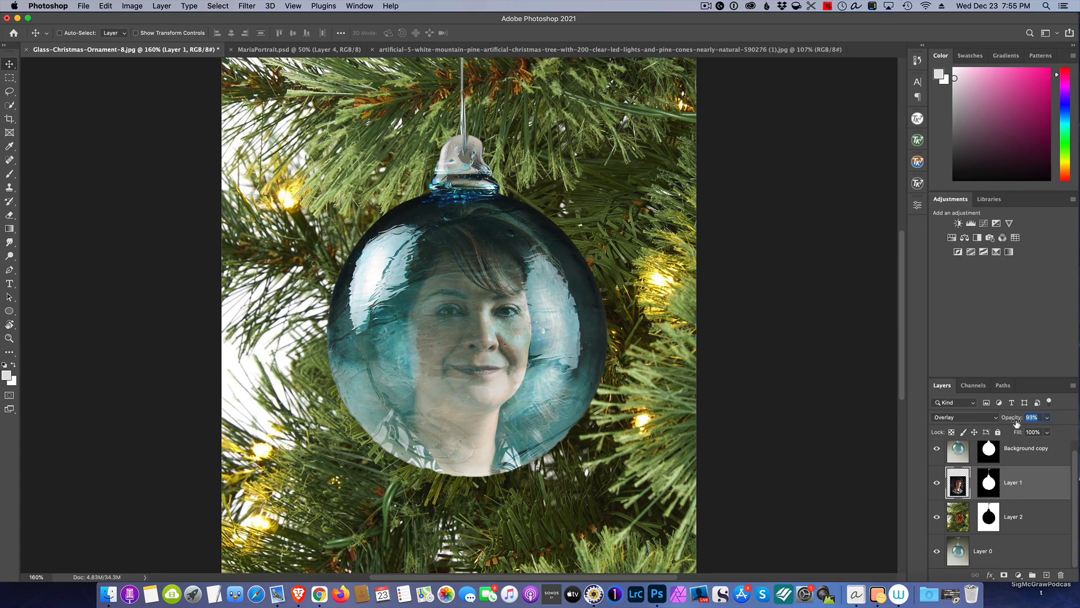